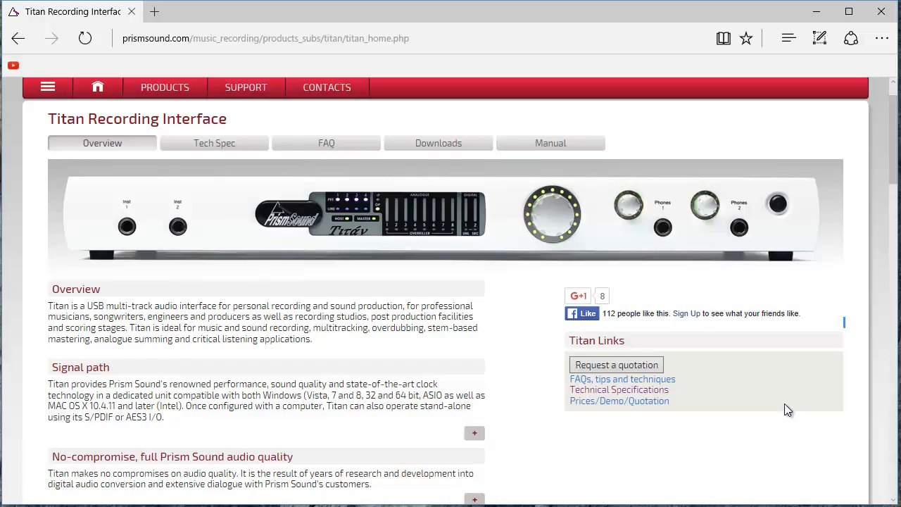
pyautogui.moveTo(816, 13)
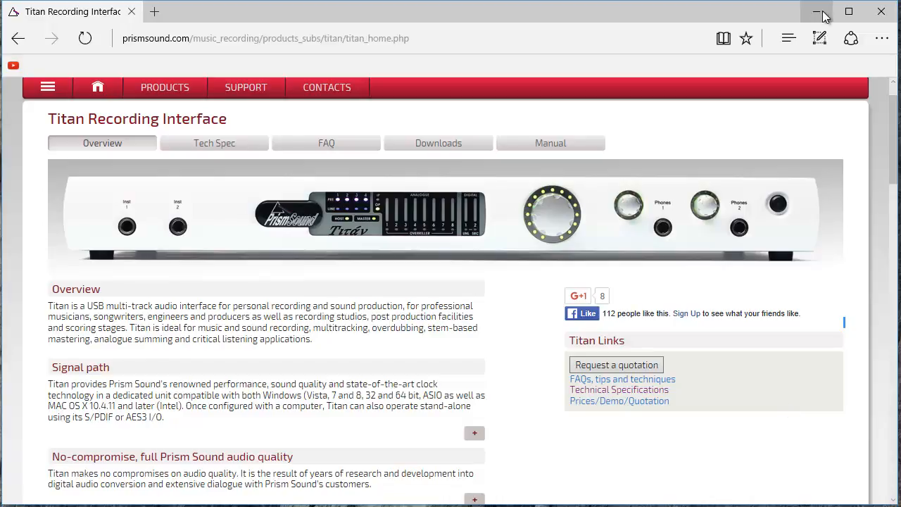
pyautogui.moveTo(848, 12)
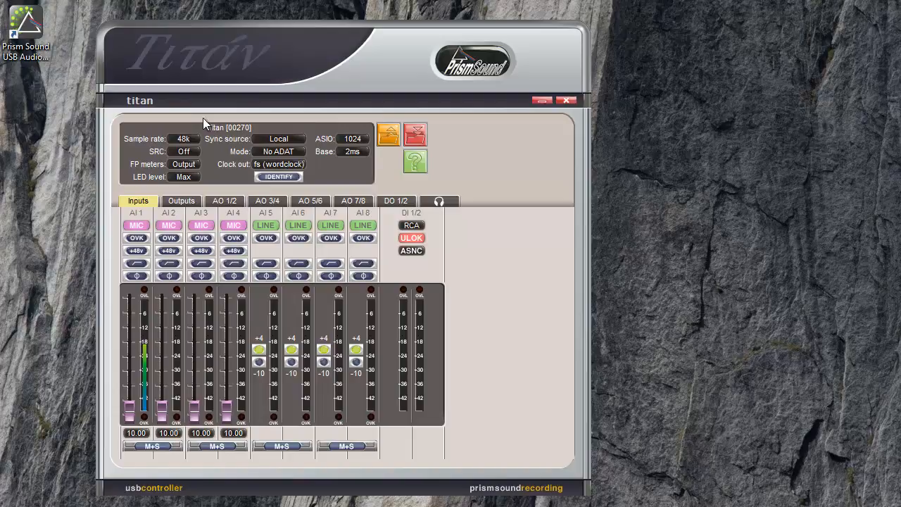
pyautogui.moveTo(188, 141)
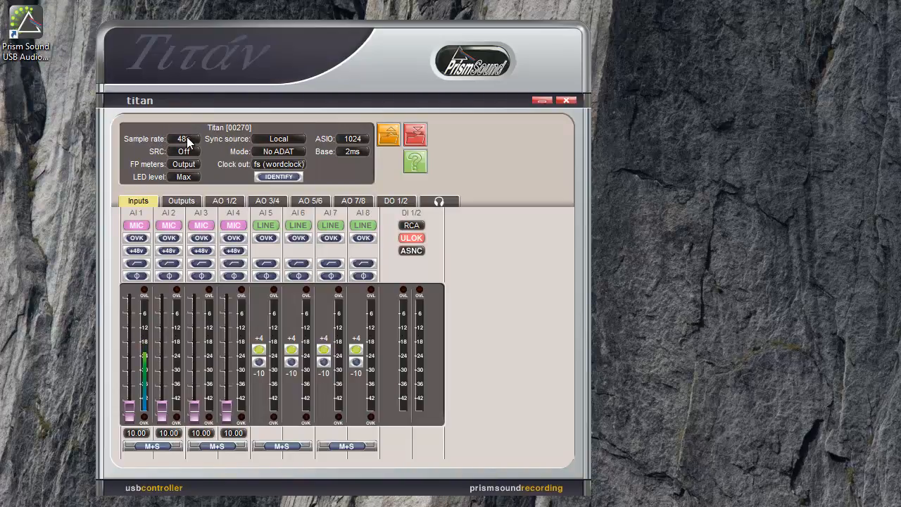
pyautogui.click(184, 139)
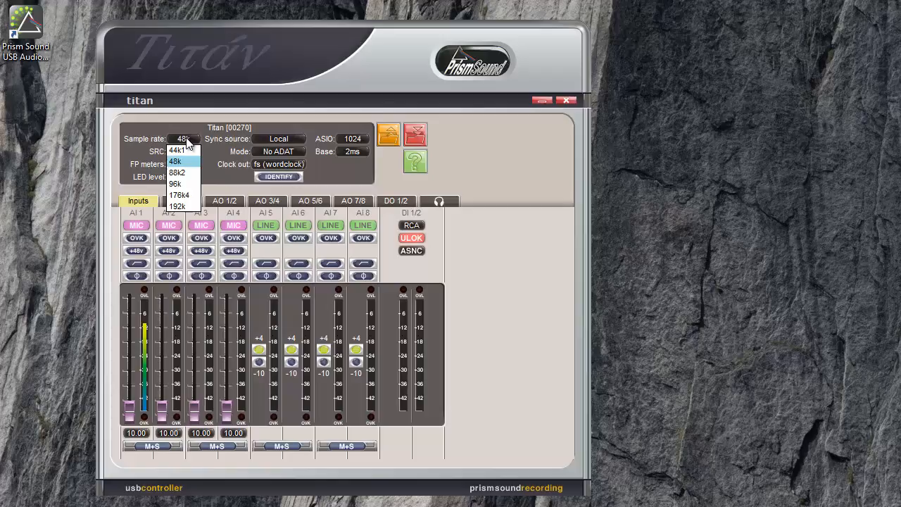
pyautogui.moveTo(206, 147)
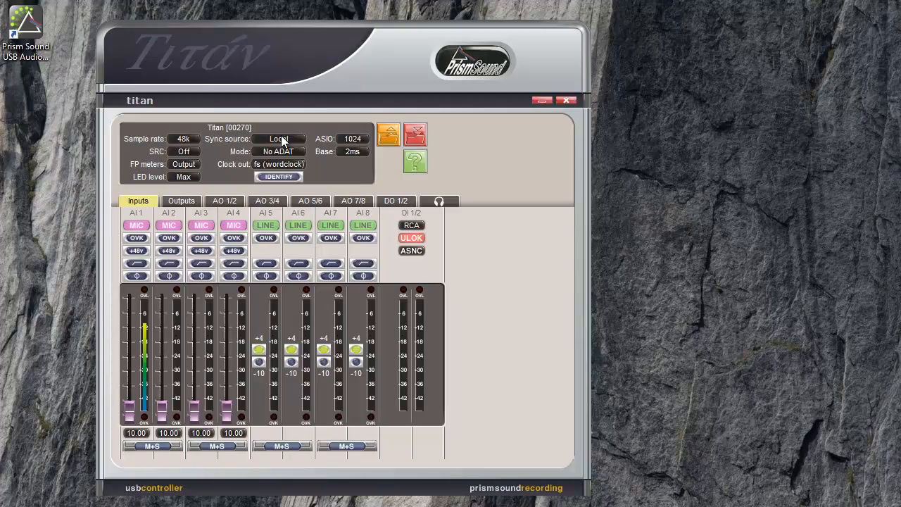
pyautogui.click(278, 138)
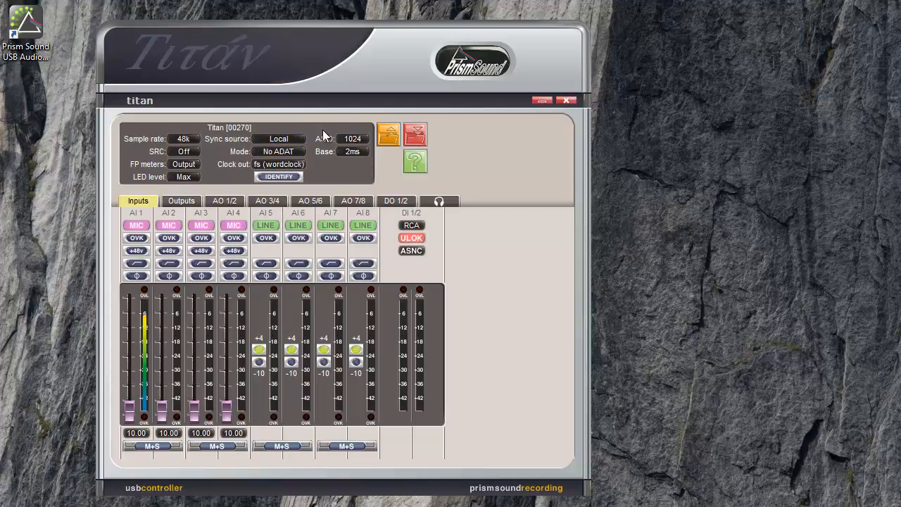
pyautogui.moveTo(345, 174)
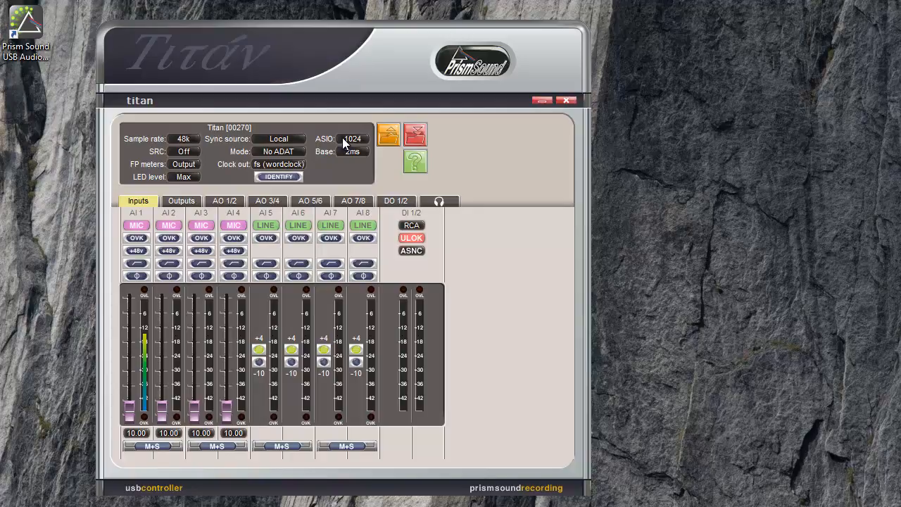
pyautogui.moveTo(352, 138)
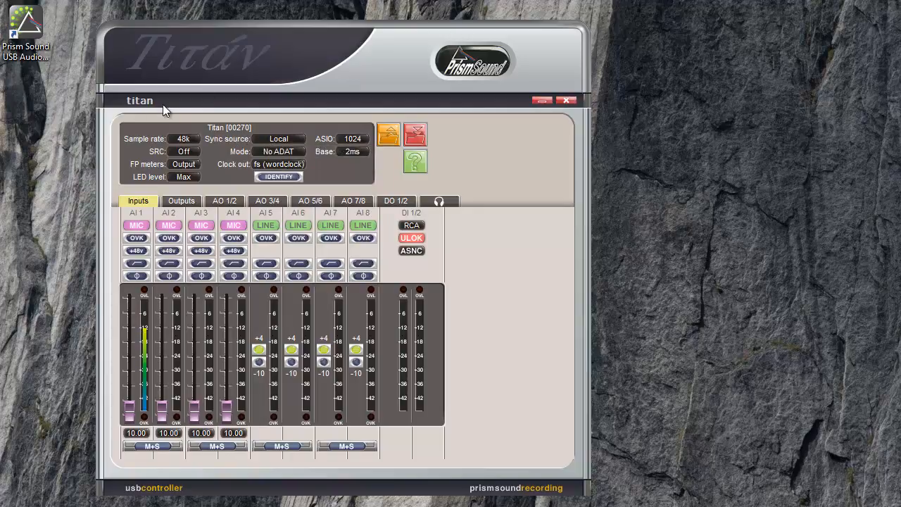
pyautogui.moveTo(186, 194)
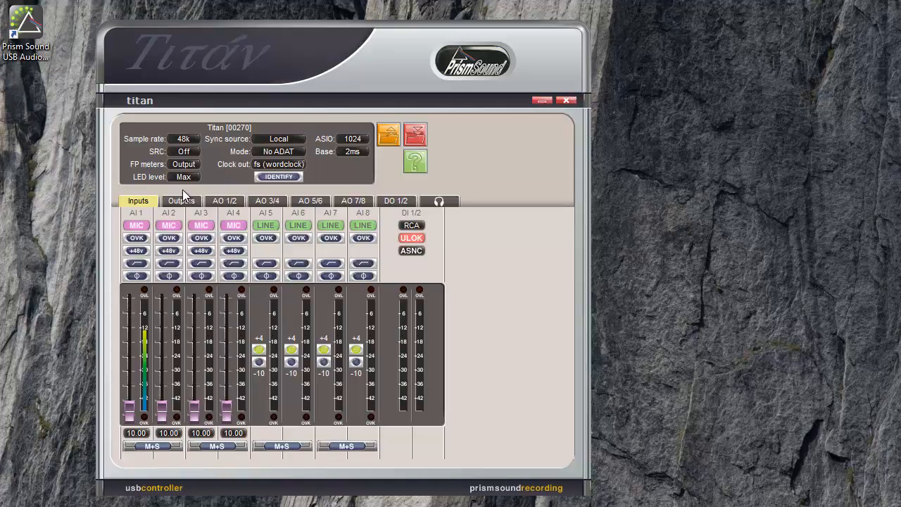
pyautogui.click(224, 201)
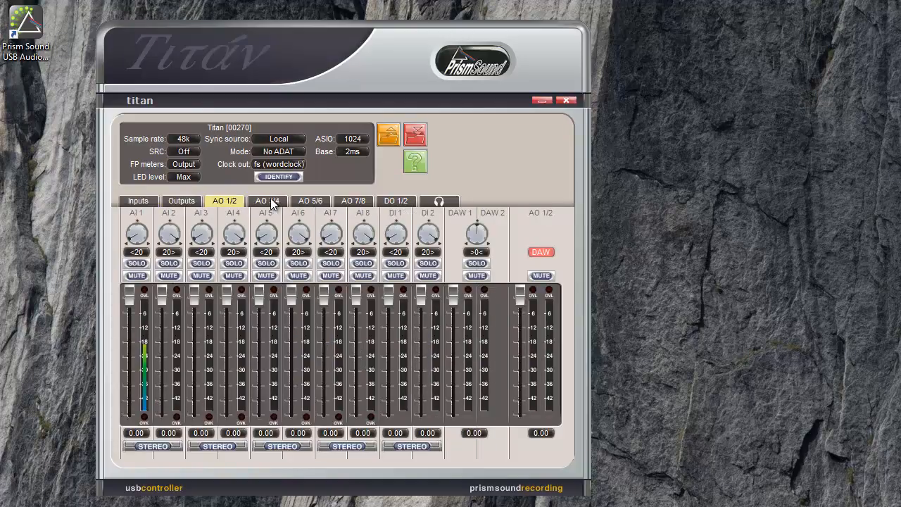
pyautogui.click(309, 201)
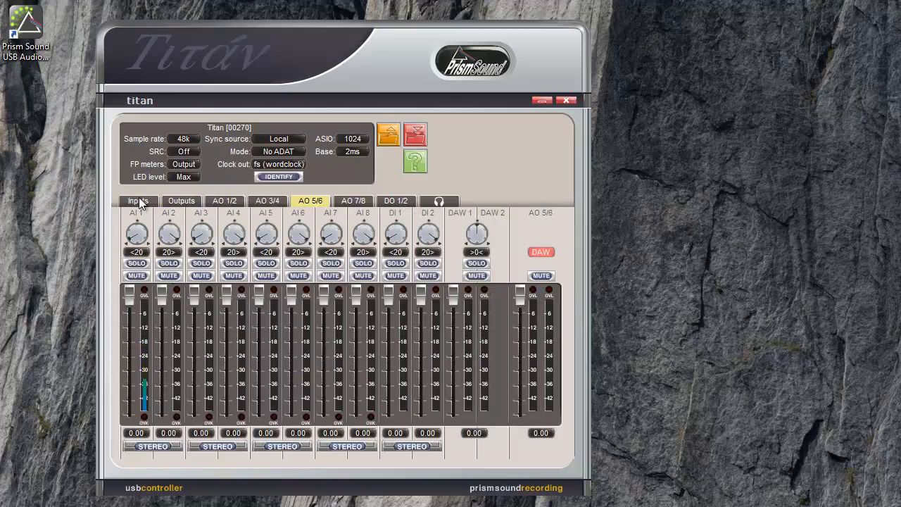
pyautogui.click(137, 201)
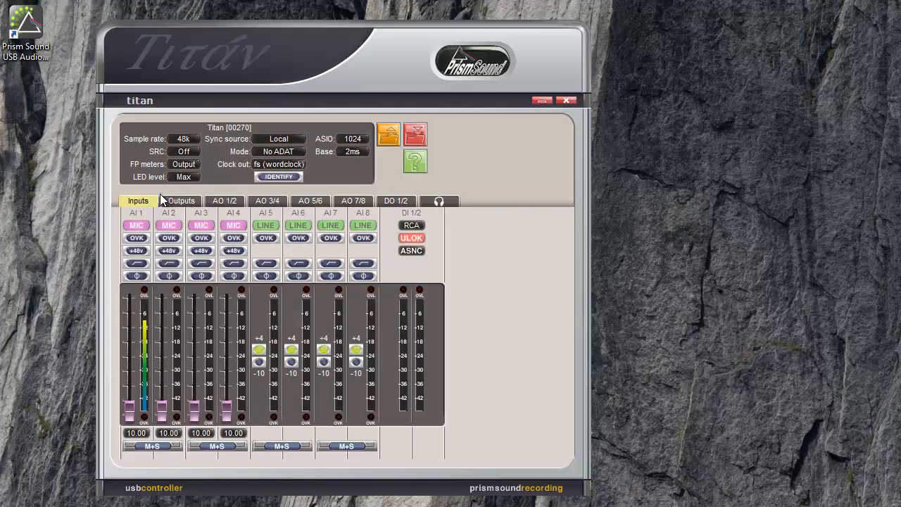
pyautogui.click(181, 201)
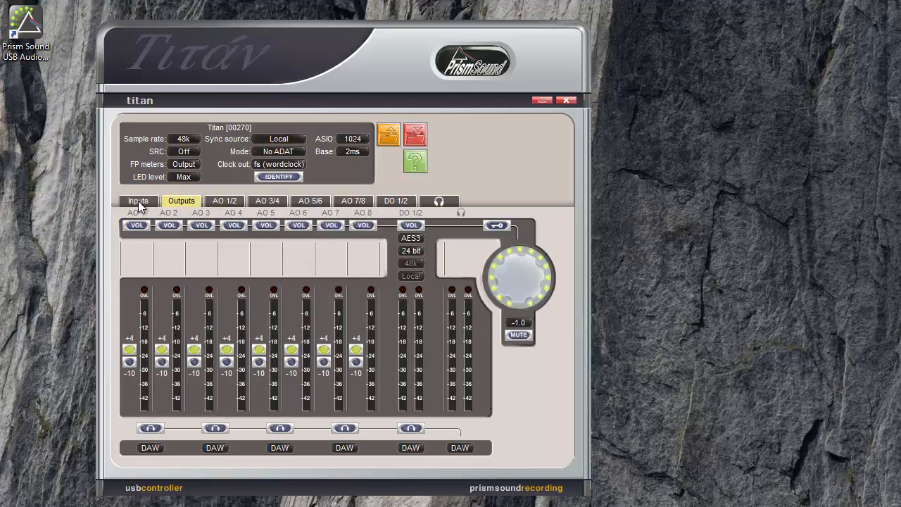
pyautogui.click(138, 201)
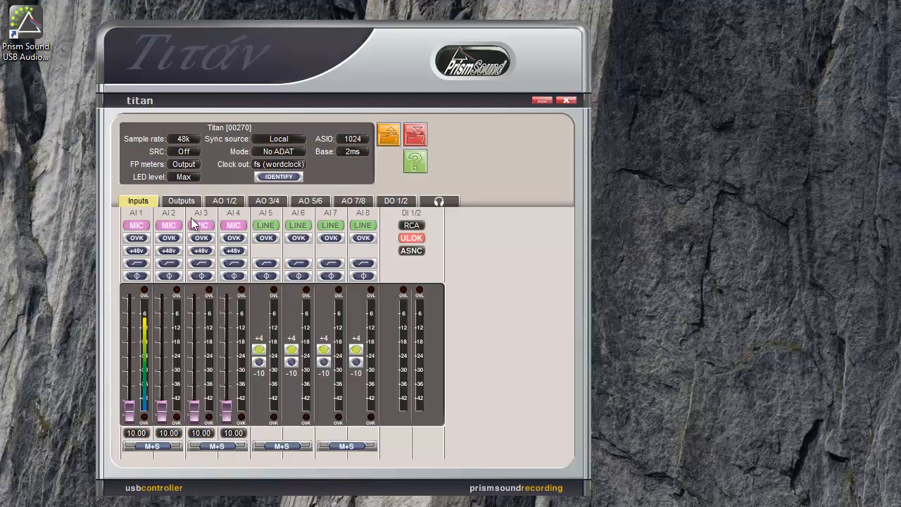
pyautogui.click(136, 226)
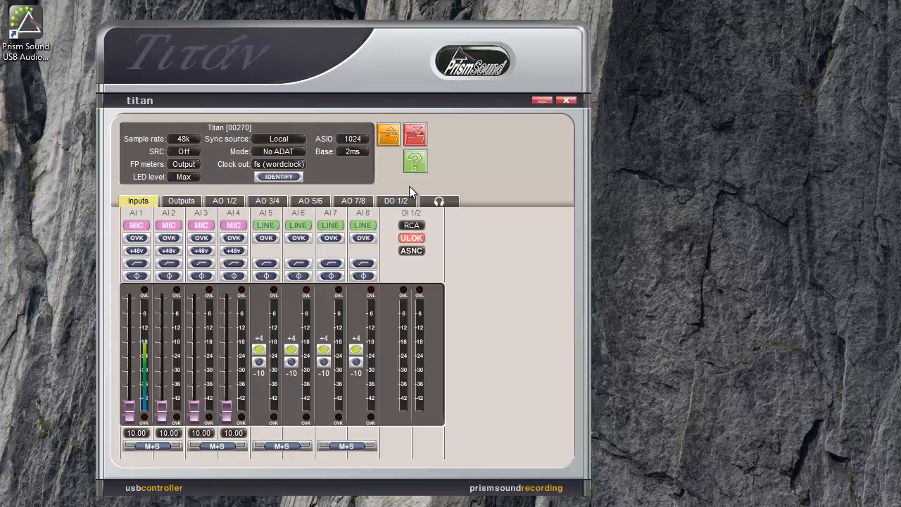
pyautogui.moveTo(493, 168)
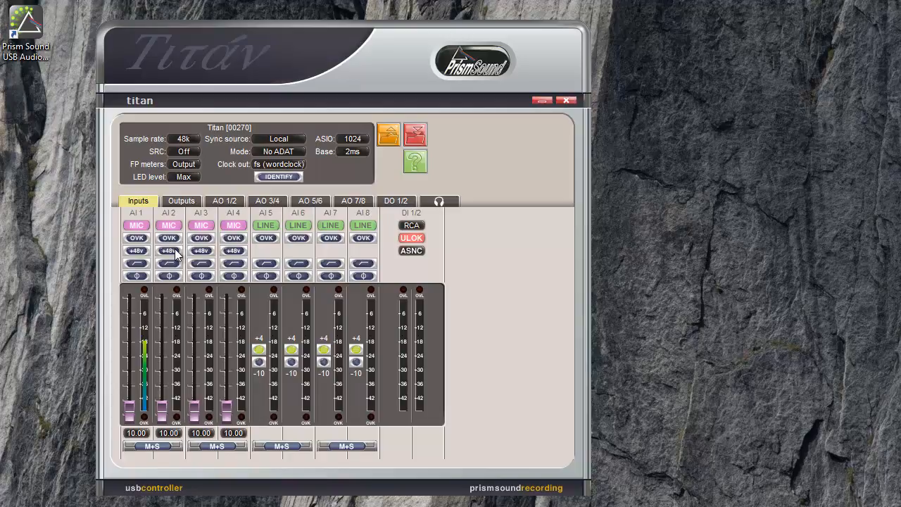
pyautogui.moveTo(169, 251)
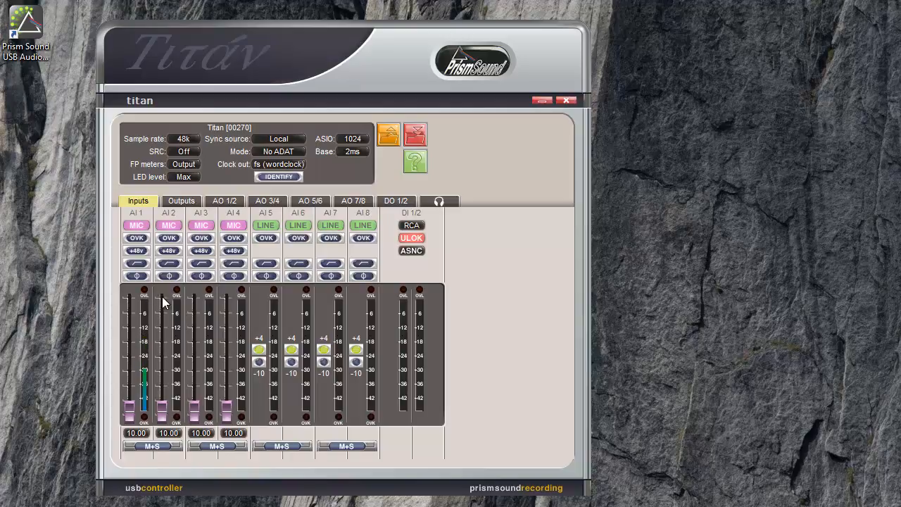
pyautogui.moveTo(165, 292)
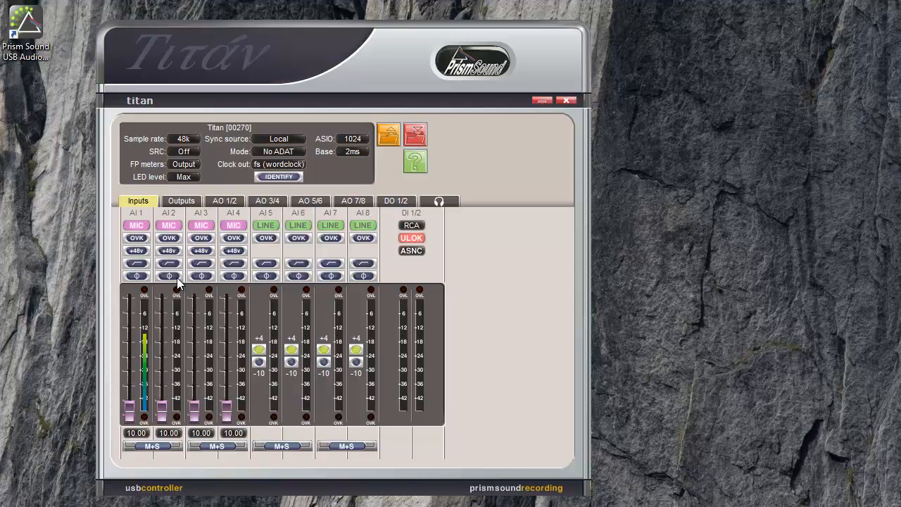
pyautogui.click(135, 225)
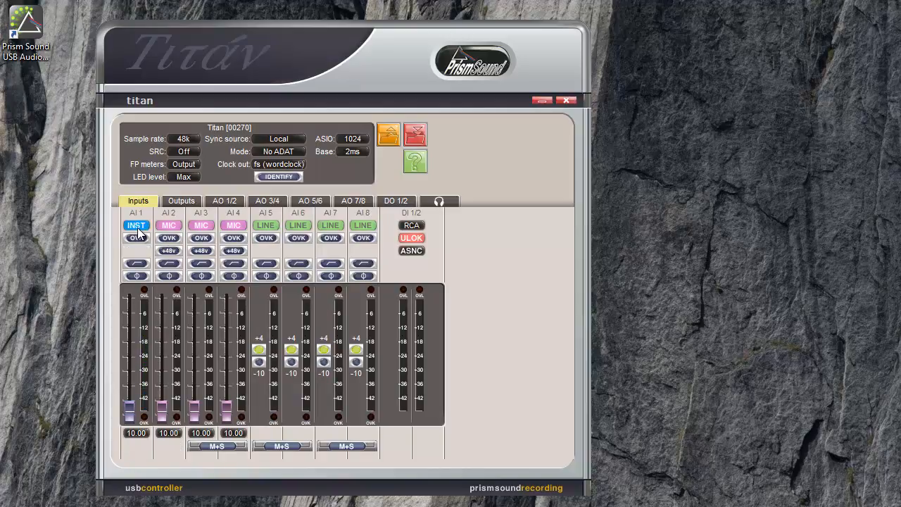
pyautogui.click(136, 225)
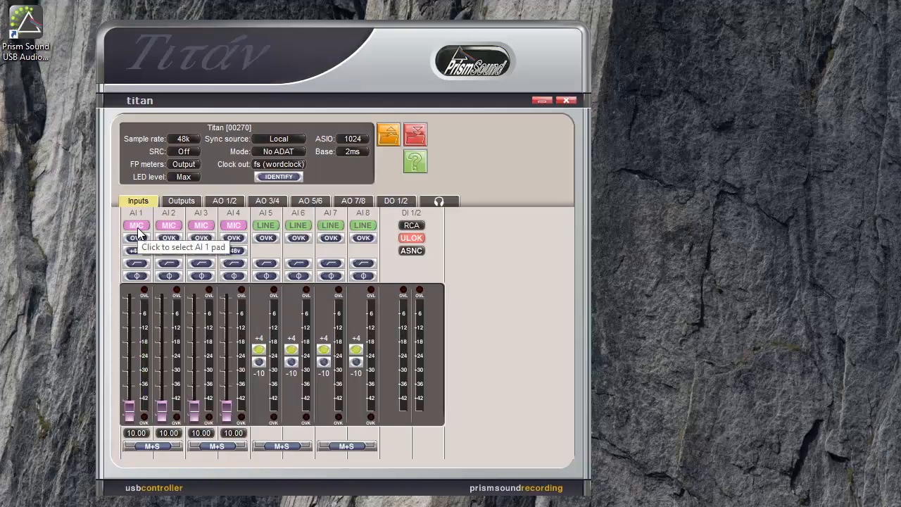
pyautogui.click(136, 225)
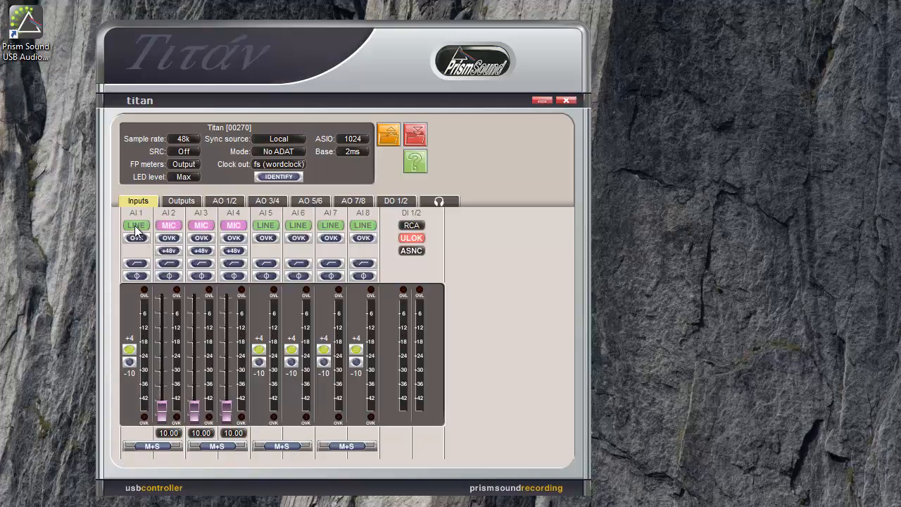
pyautogui.click(135, 225)
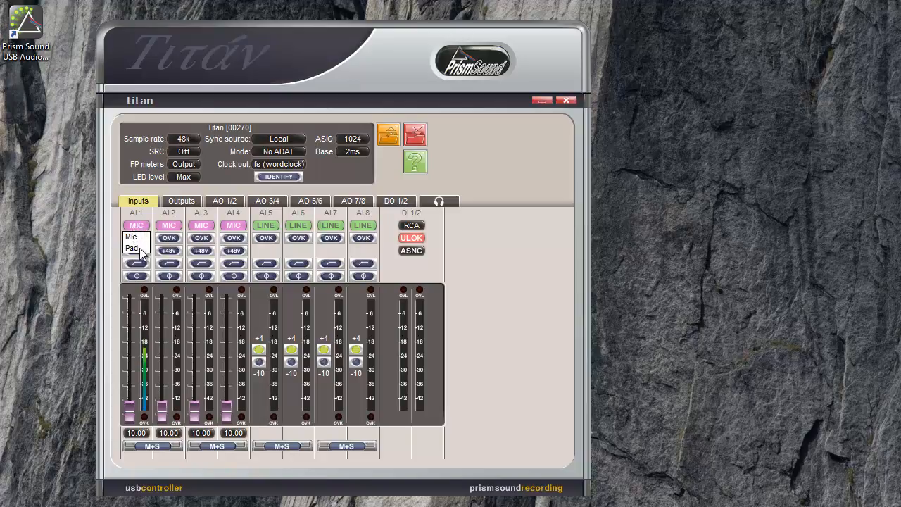
# Step: Switch analogue input AI 1 from Mic to Pad mode
pyautogui.click(131, 247)
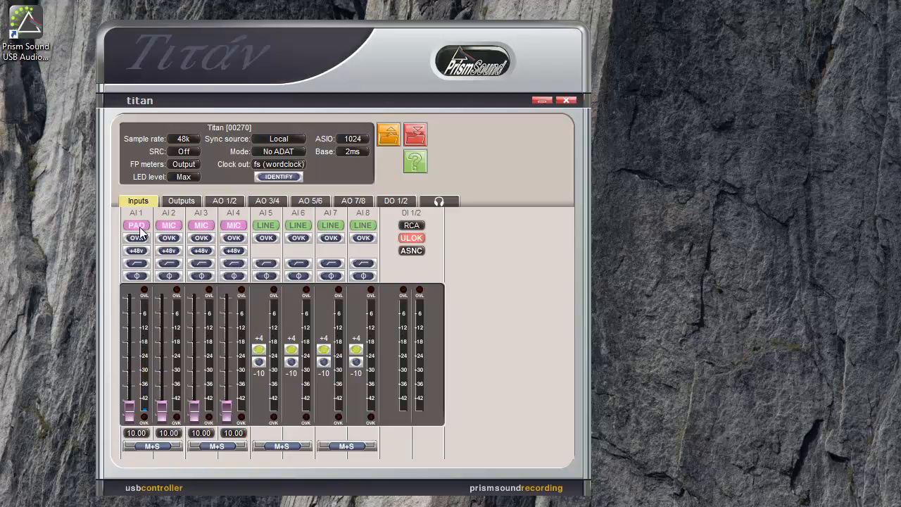
pyautogui.click(137, 225)
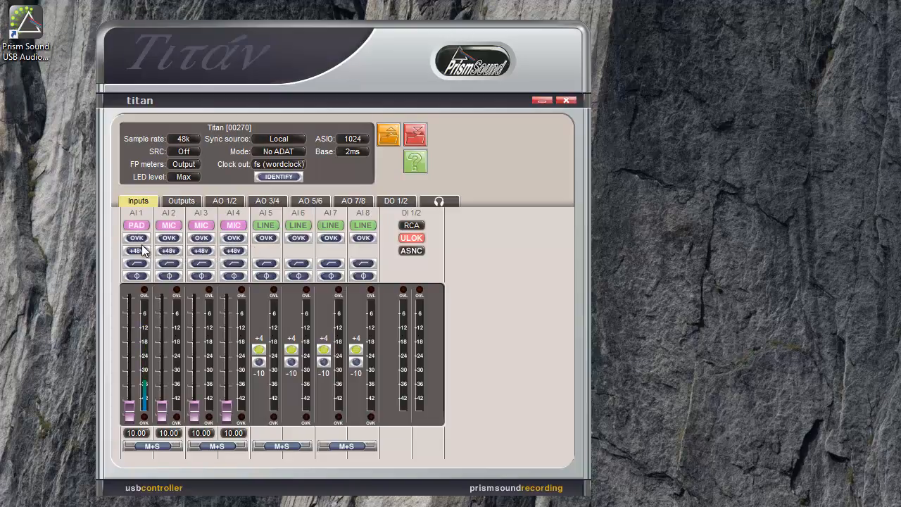
pyautogui.moveTo(136, 226)
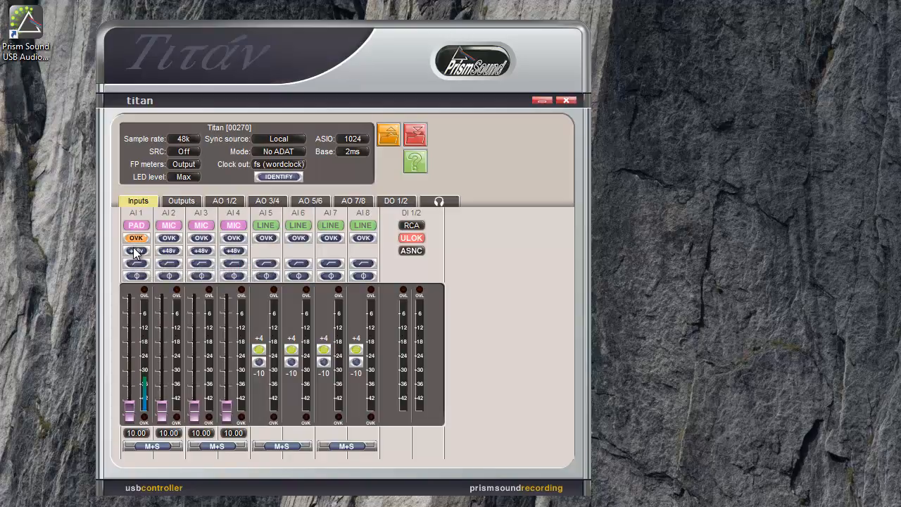
pyautogui.moveTo(136, 264)
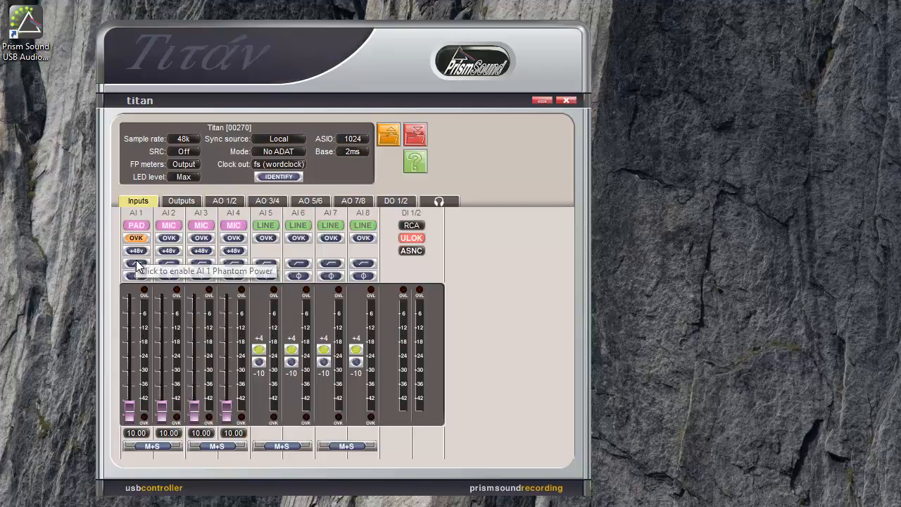
pyautogui.click(136, 267)
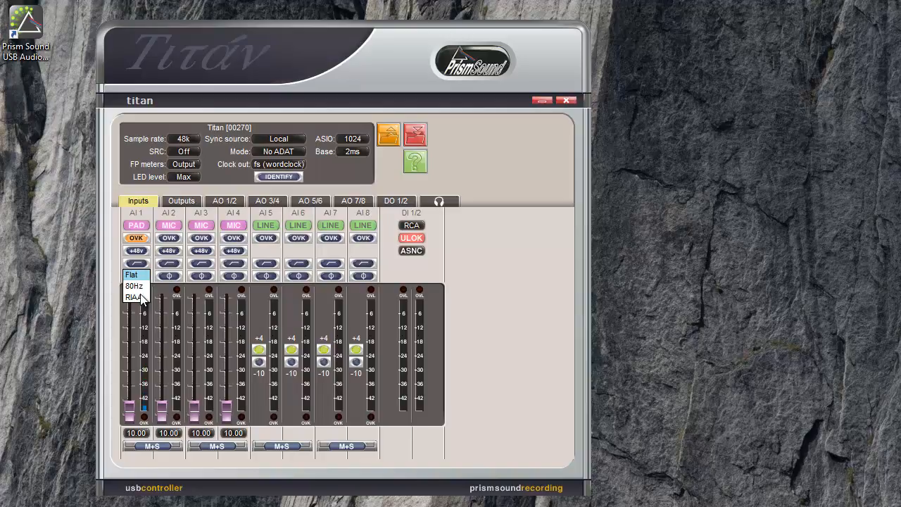
pyautogui.moveTo(144, 410); pyautogui.dragTo(144, 370)
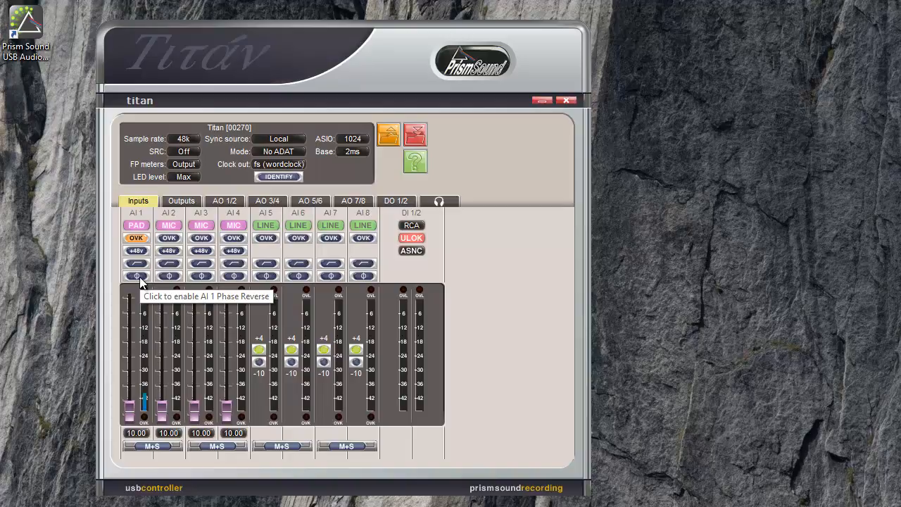
pyautogui.click(136, 275)
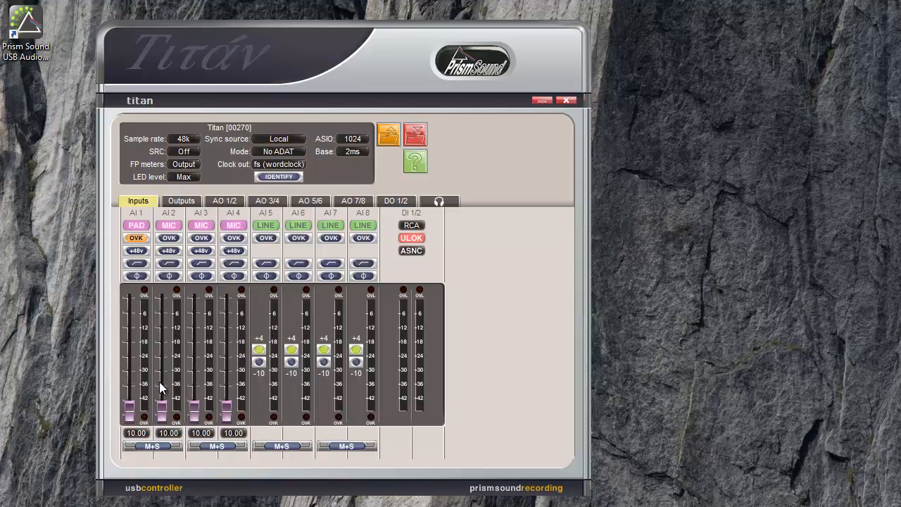
# Step: Move the AI 1 mic gain fader up to about 43, then settle it back at 10.00
pyautogui.moveTo(134, 402); pyautogui.dragTo(134, 338)
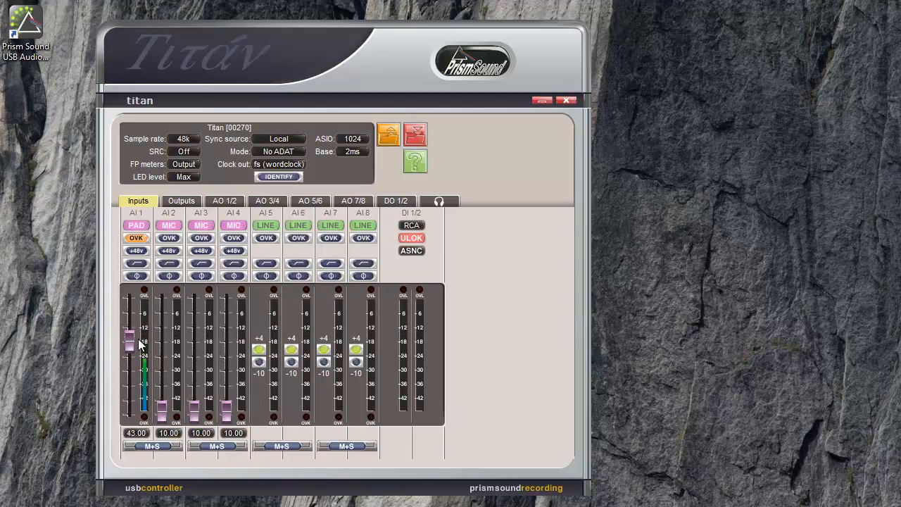
pyautogui.moveTo(130, 340); pyautogui.dragTo(135, 407)
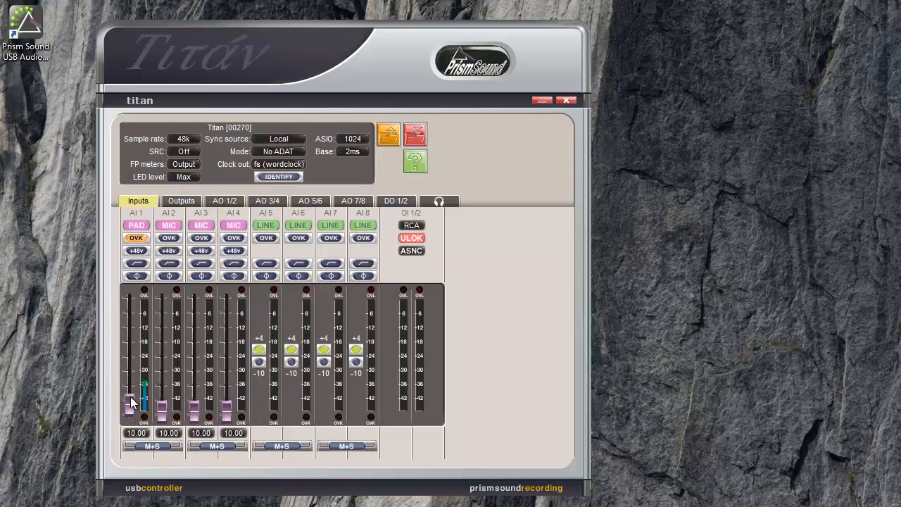
pyautogui.moveTo(133, 402); pyautogui.dragTo(142, 296)
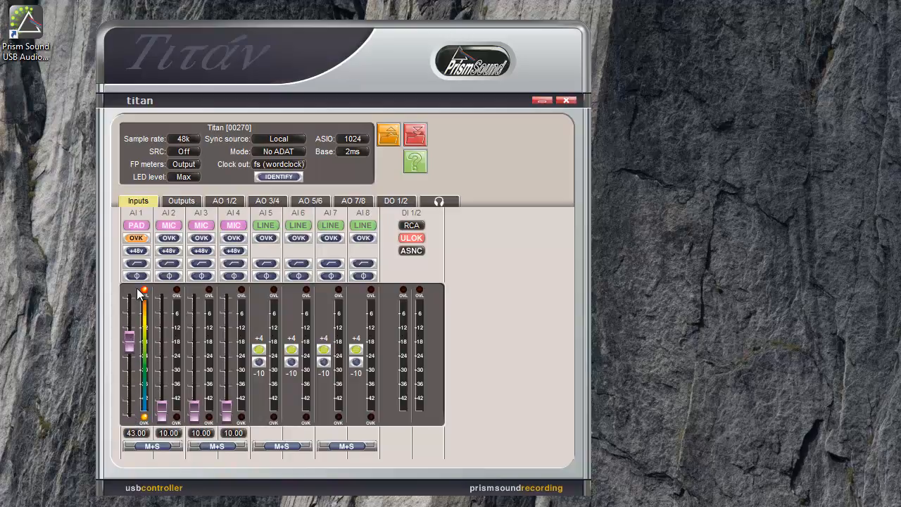
pyautogui.moveTo(145, 341)
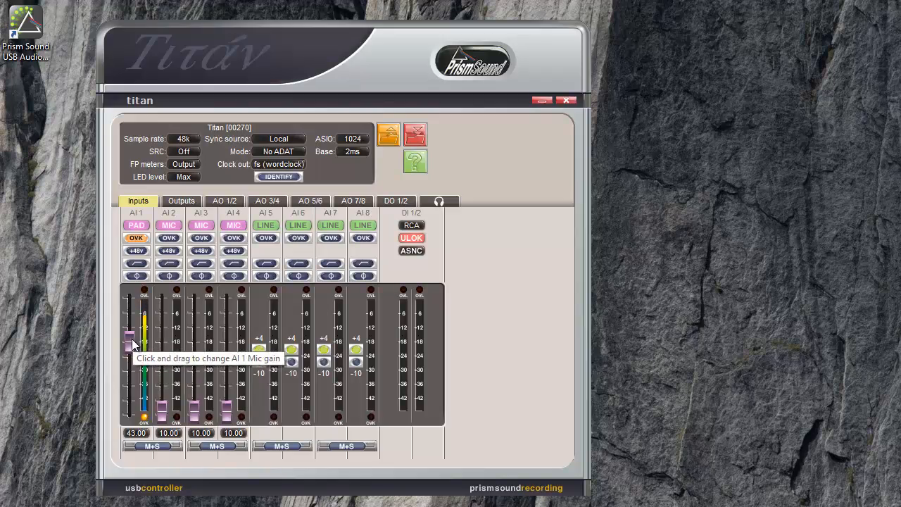
pyautogui.moveTo(129, 336); pyautogui.dragTo(129, 408)
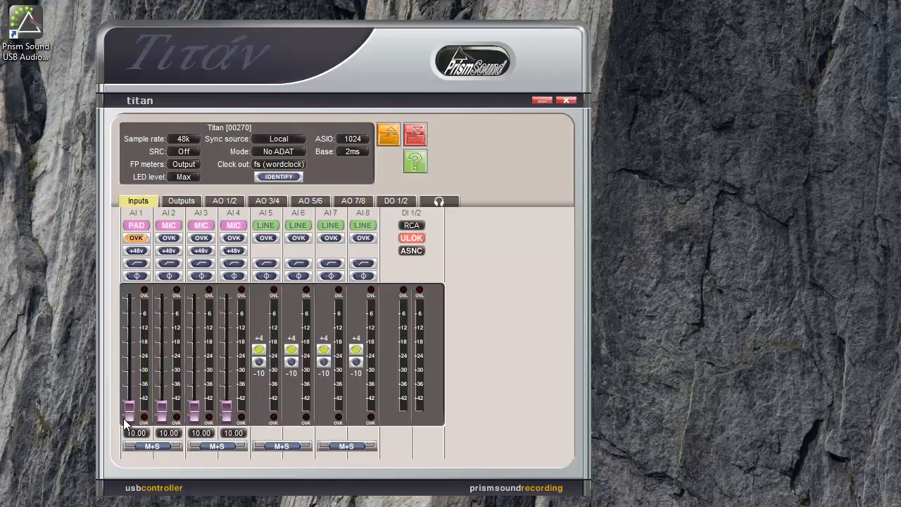
pyautogui.moveTo(154, 237)
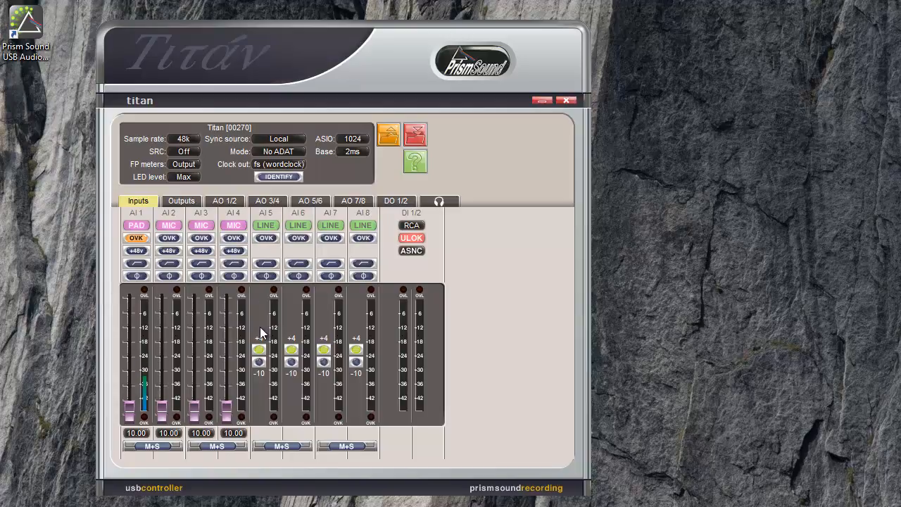
pyautogui.moveTo(260, 353)
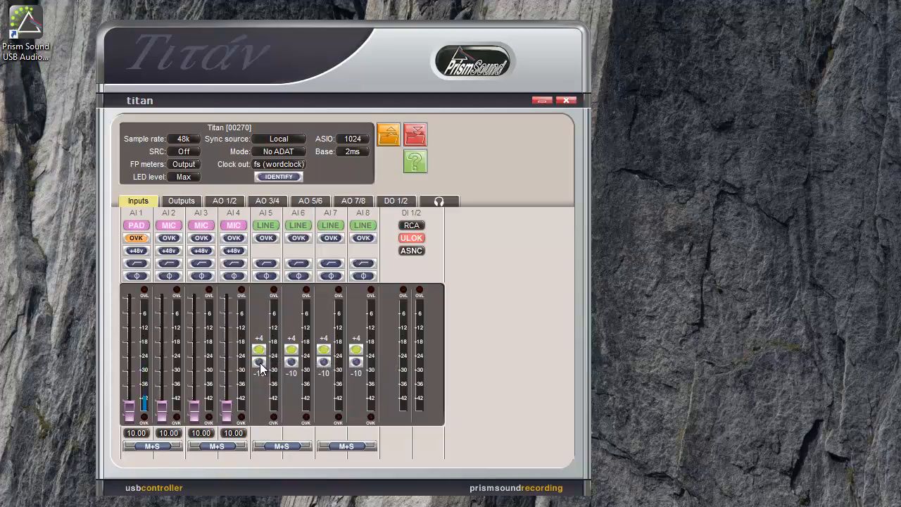
pyautogui.moveTo(261, 352)
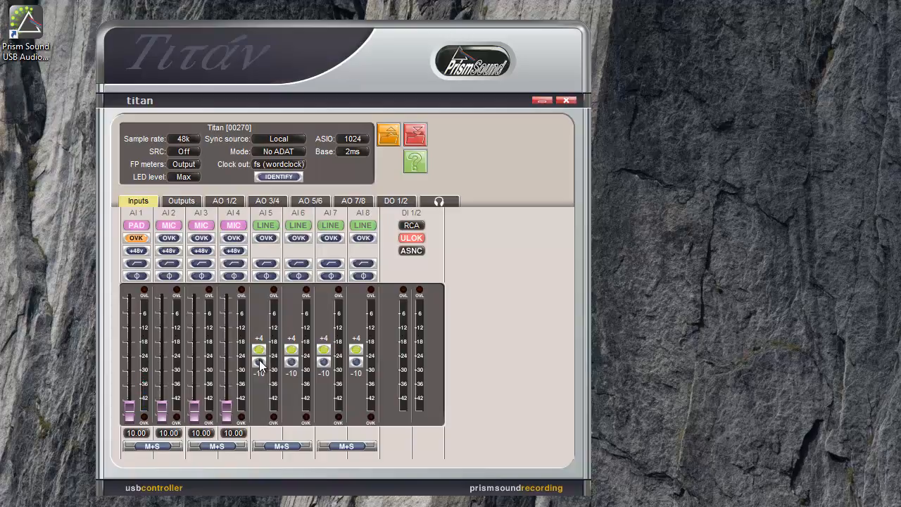
pyautogui.click(258, 351)
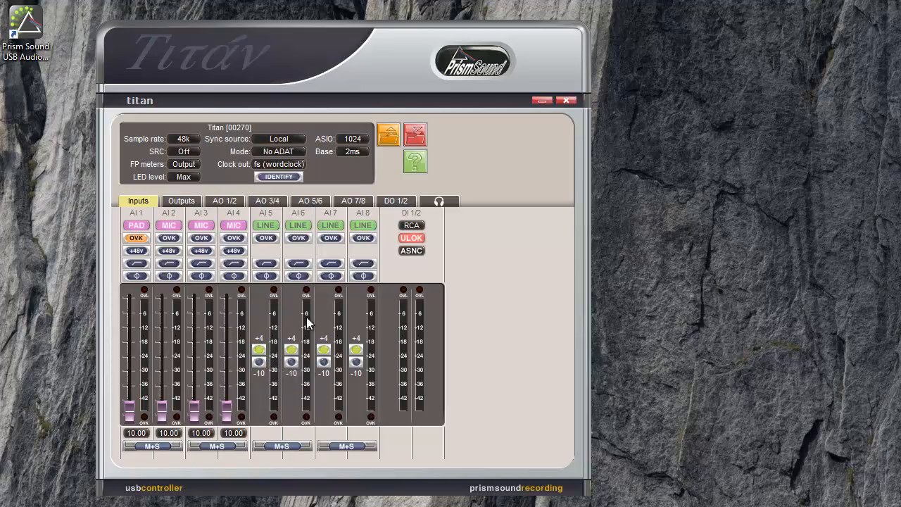
pyautogui.moveTo(411, 225)
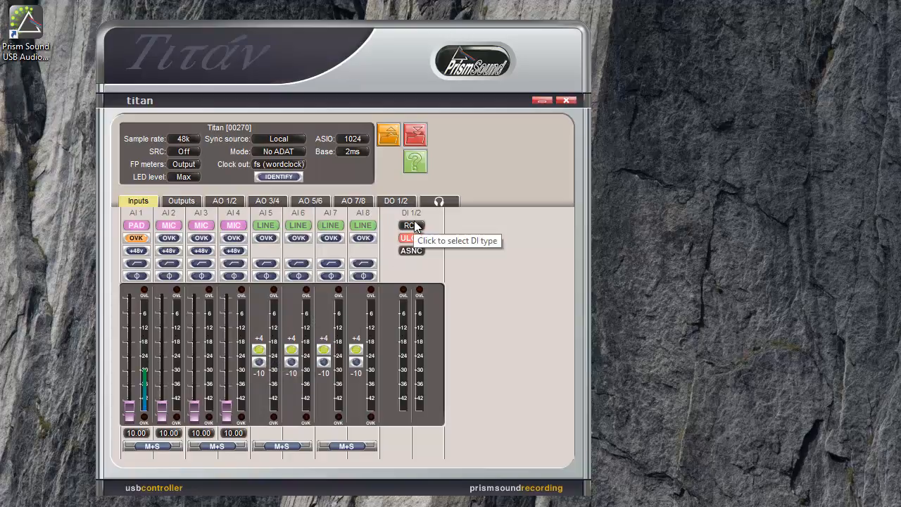
pyautogui.click(411, 224)
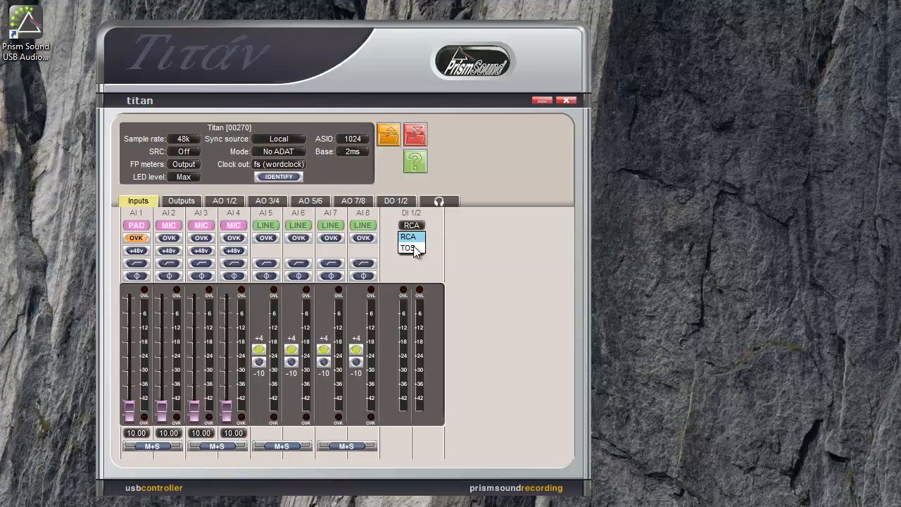
pyautogui.click(407, 247)
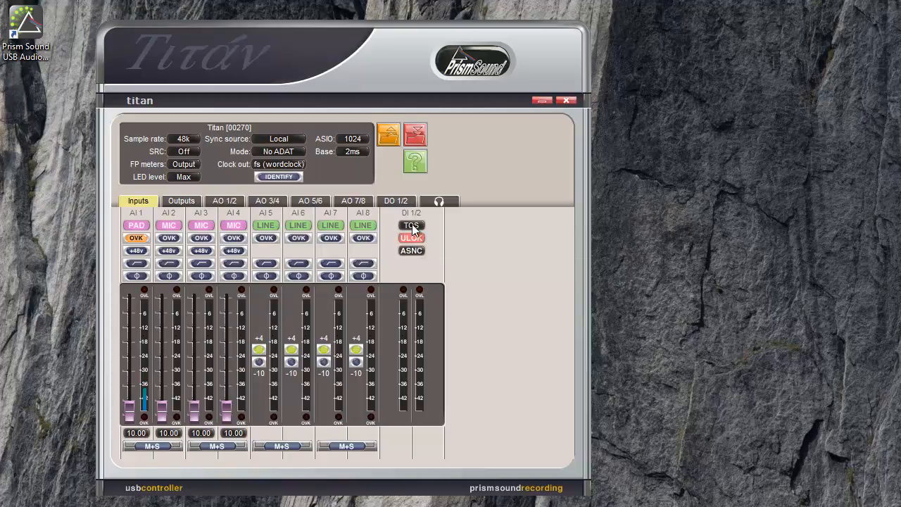
pyautogui.click(411, 225)
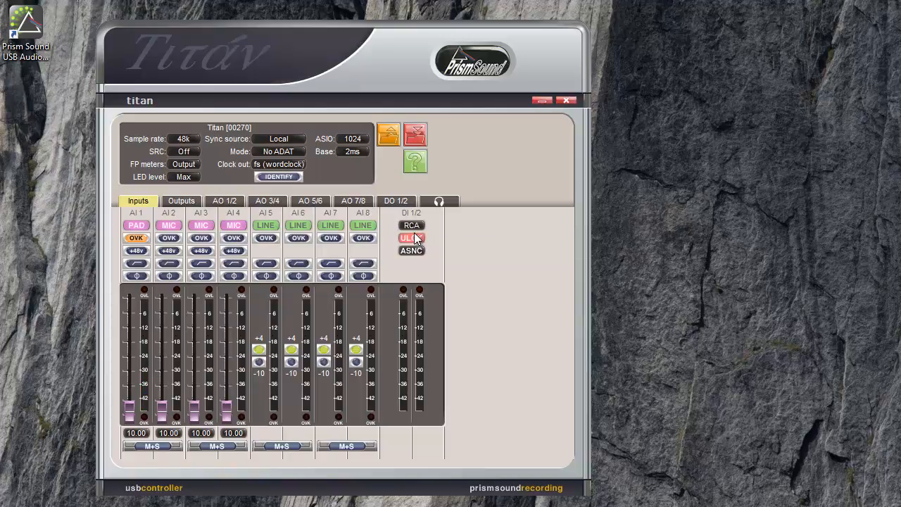
pyautogui.click(411, 237)
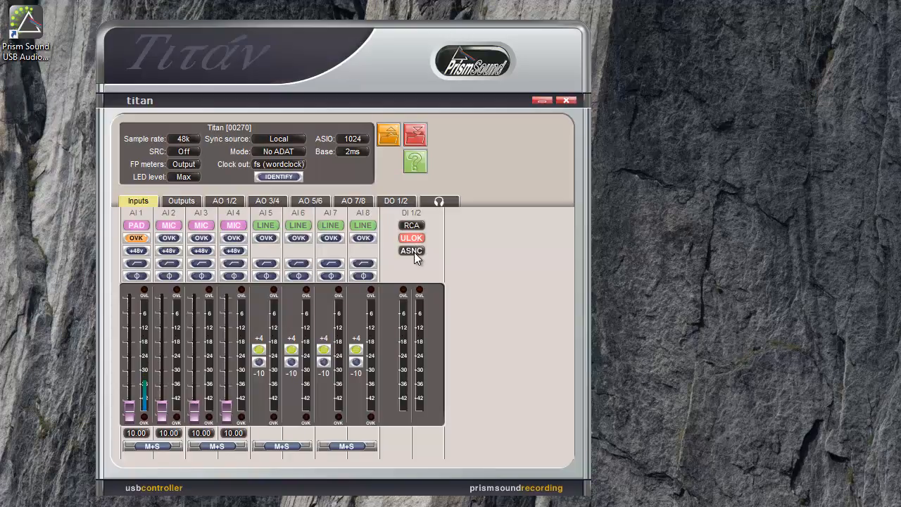
pyautogui.moveTo(411, 251)
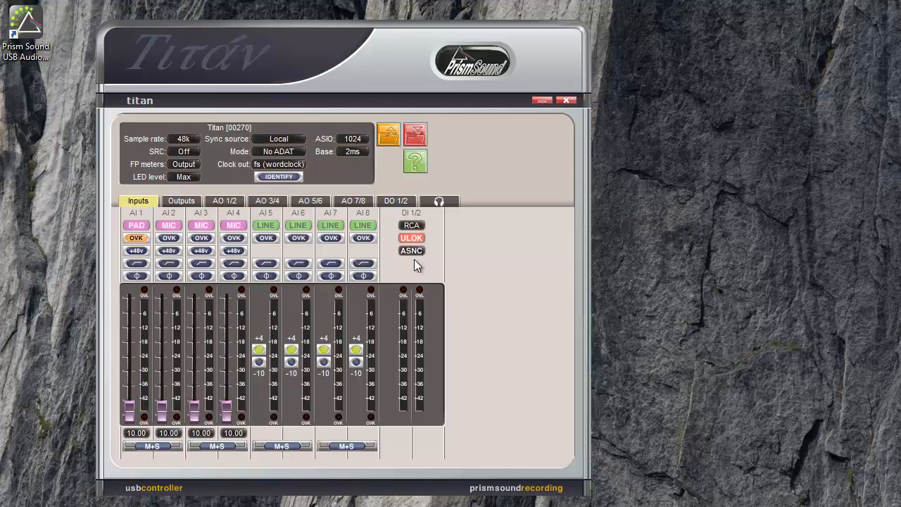
pyautogui.moveTo(411, 251)
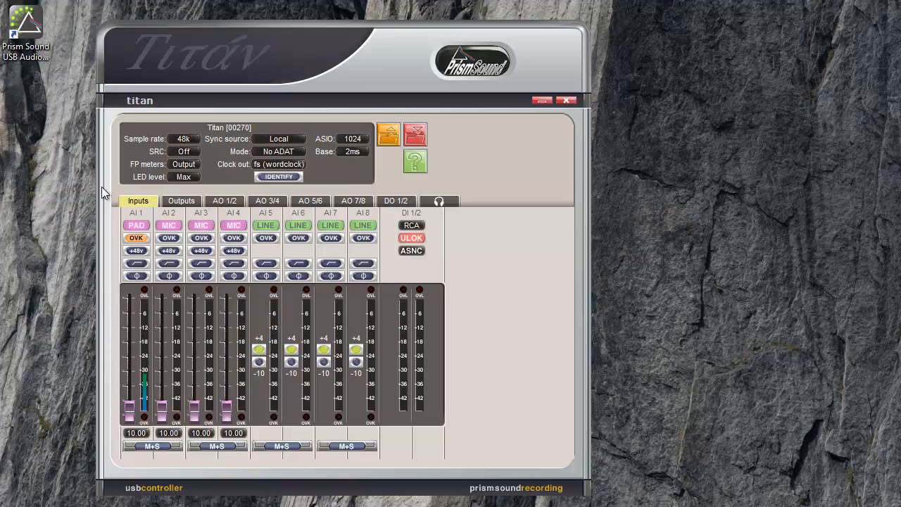
# Step: Show the Outputs page and switch AO 1's reference level from +4 to -10
pyautogui.click(181, 201)
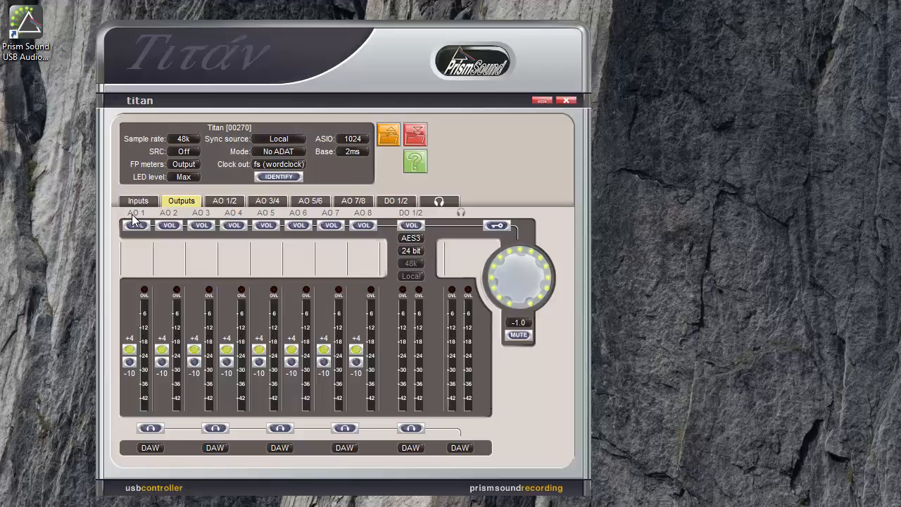
pyautogui.moveTo(500, 214)
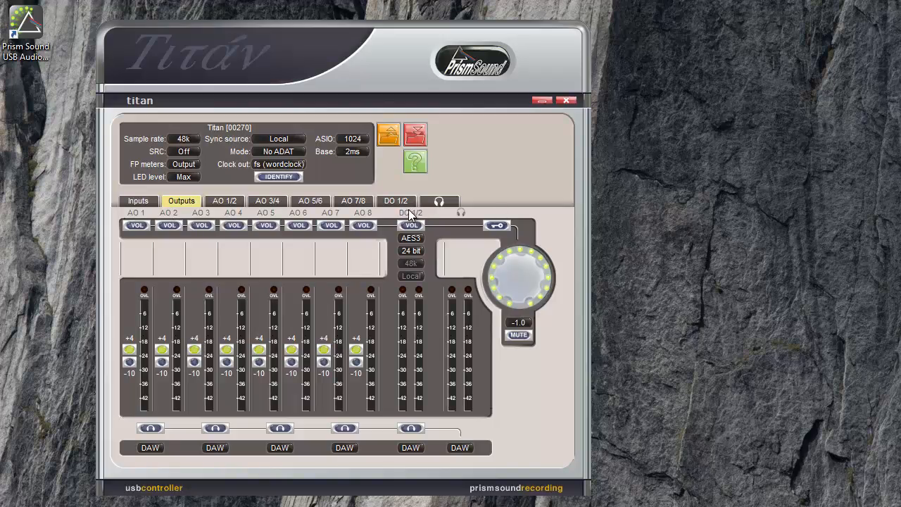
pyautogui.moveTo(164, 239)
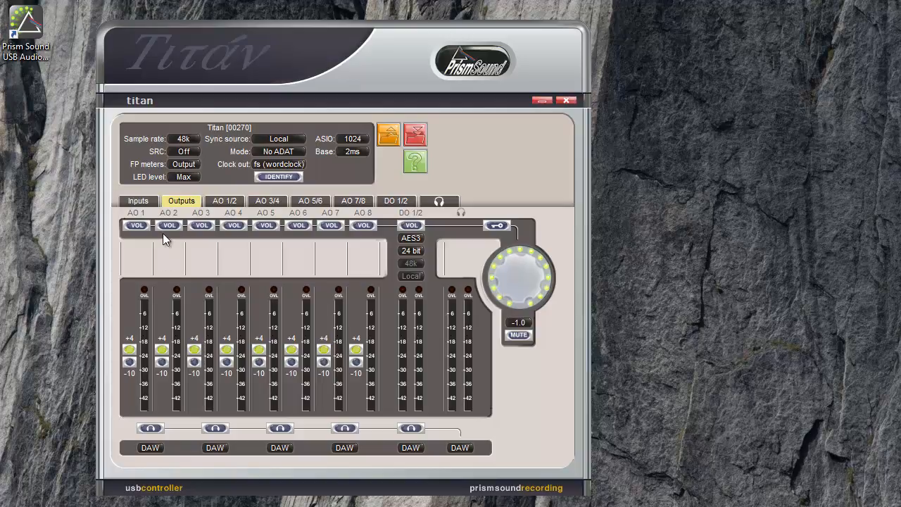
pyautogui.moveTo(136, 225)
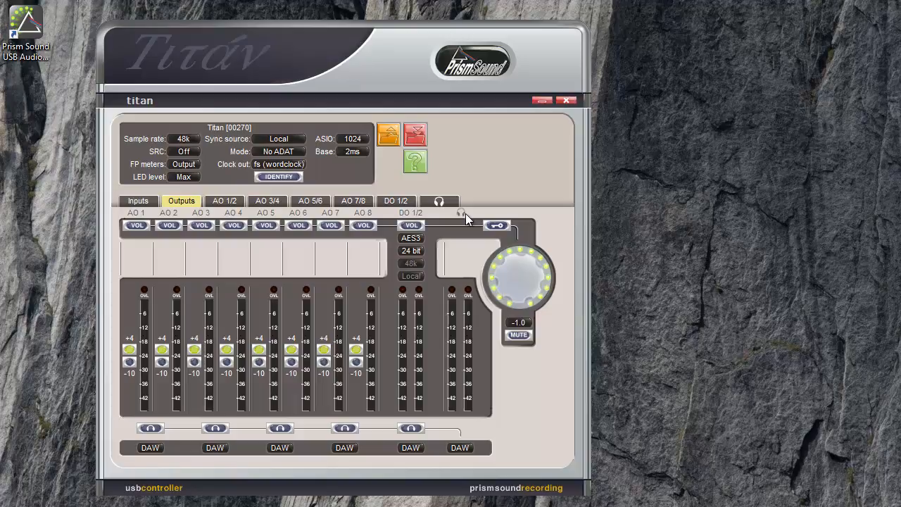
pyautogui.moveTo(466, 218)
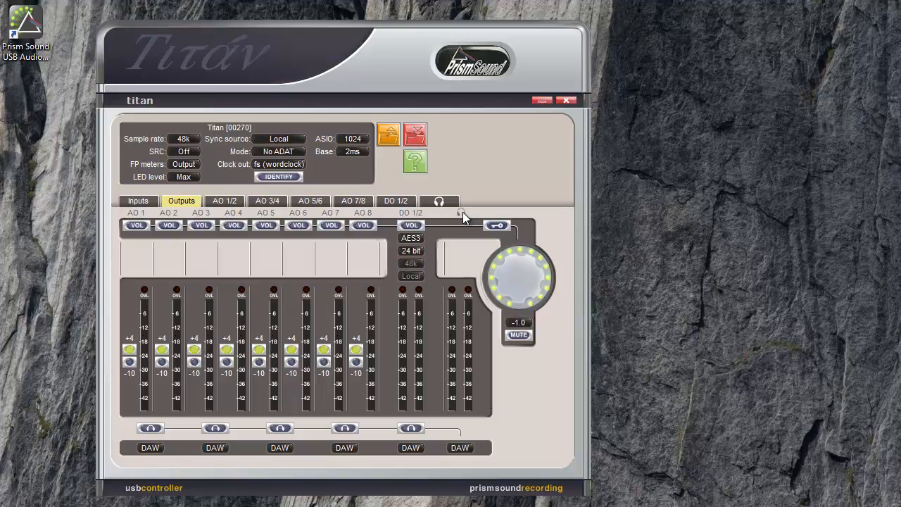
pyautogui.moveTo(174, 310)
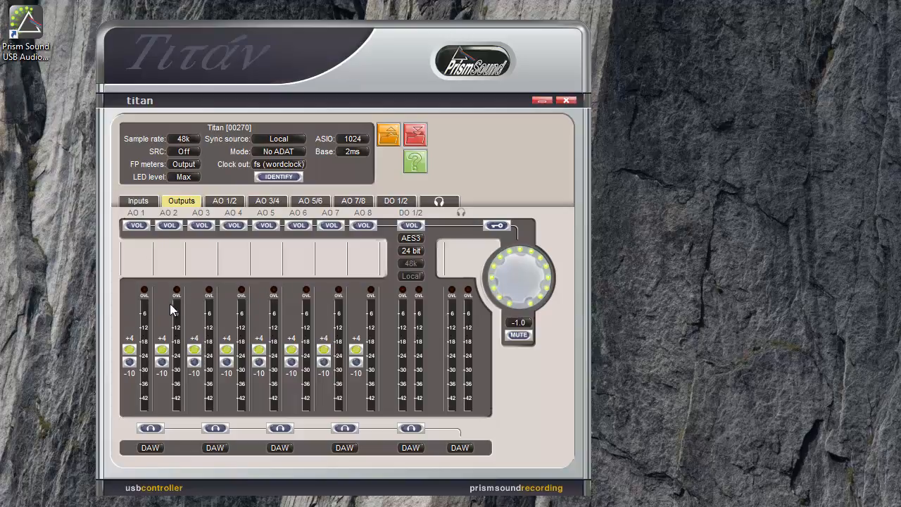
pyautogui.moveTo(393, 291)
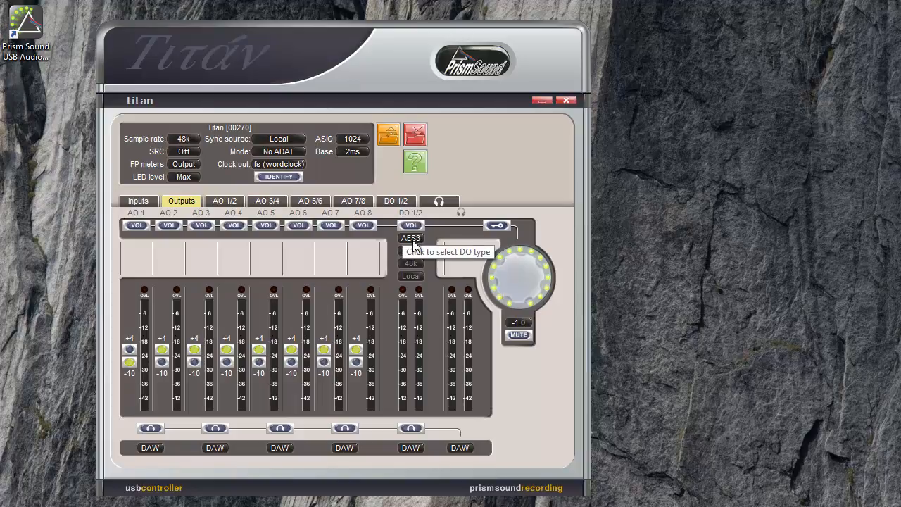
pyautogui.click(412, 238)
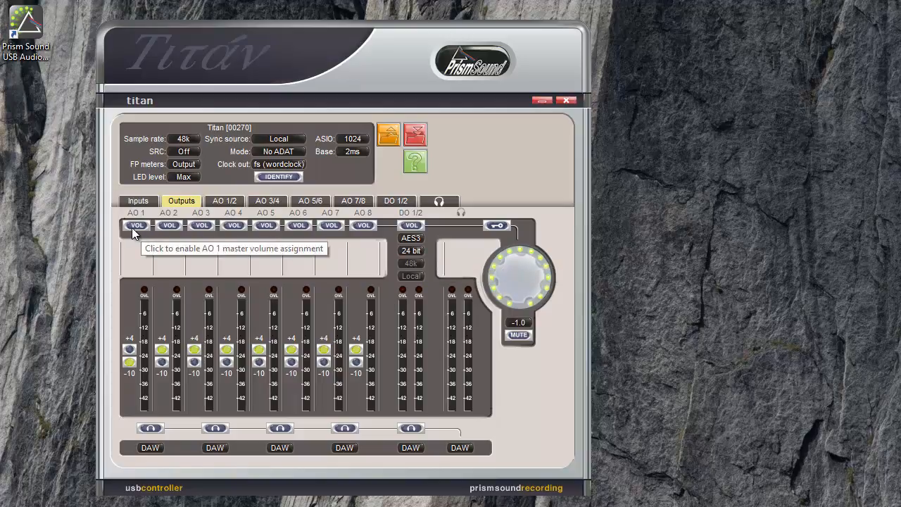
pyautogui.moveTo(216, 228)
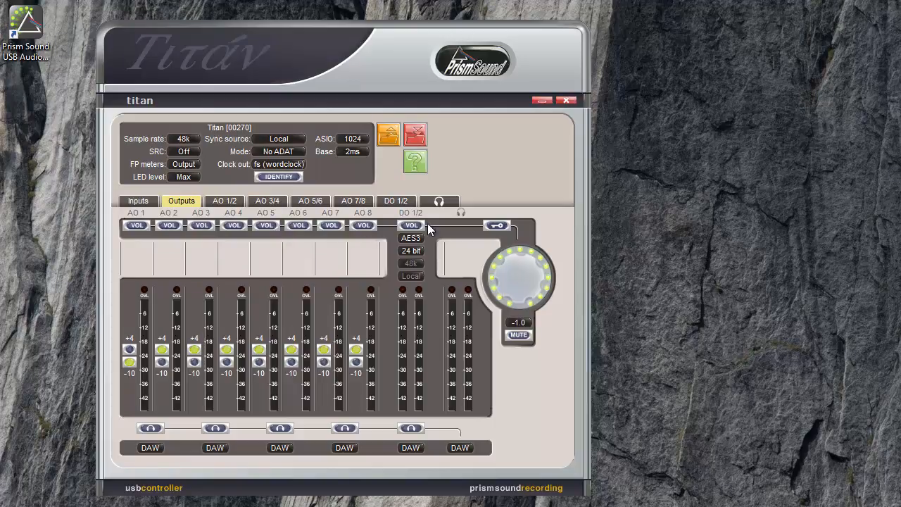
pyautogui.moveTo(137, 225)
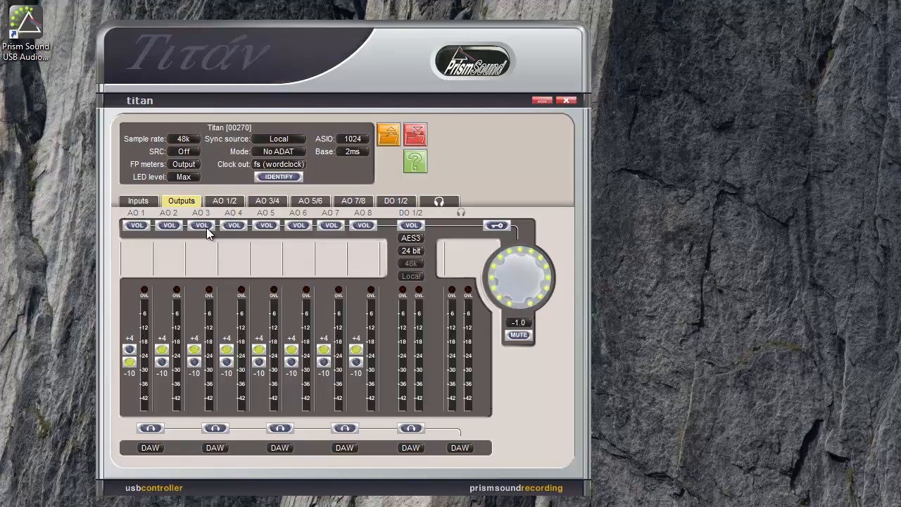
pyautogui.moveTo(174, 233)
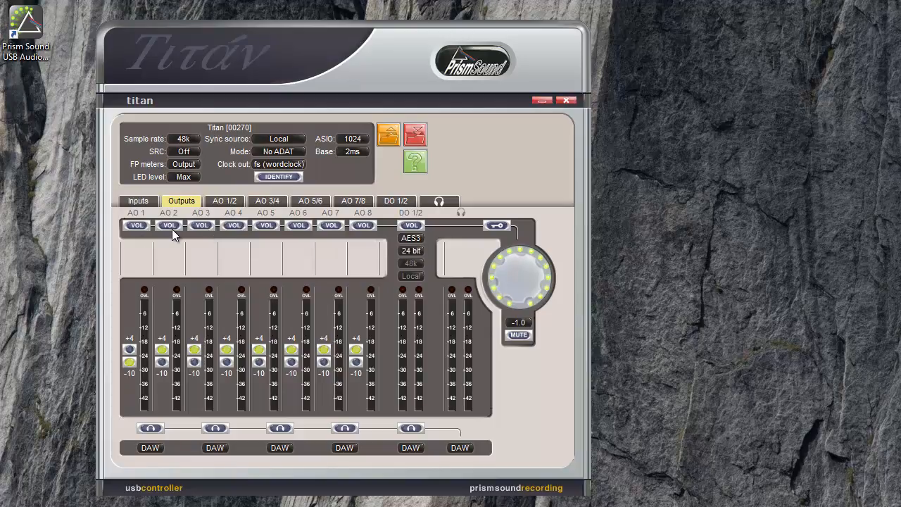
pyautogui.click(136, 225)
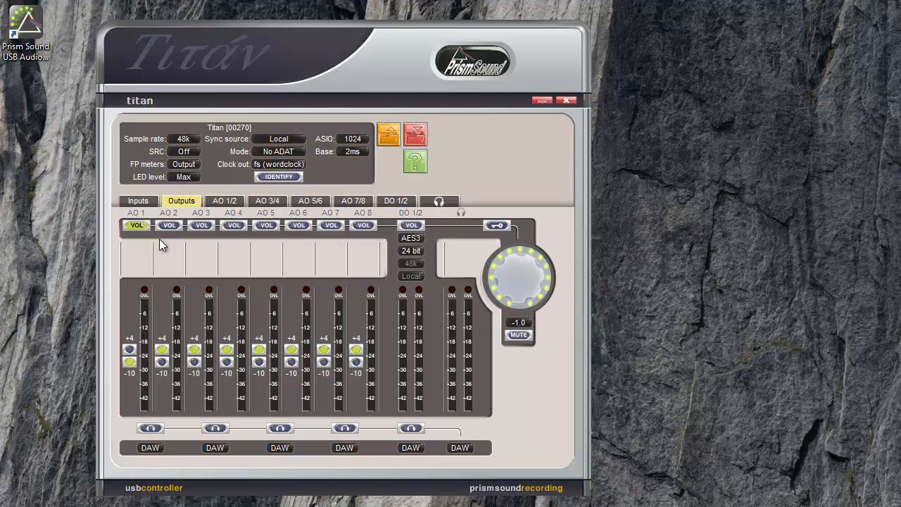
pyautogui.click(168, 225)
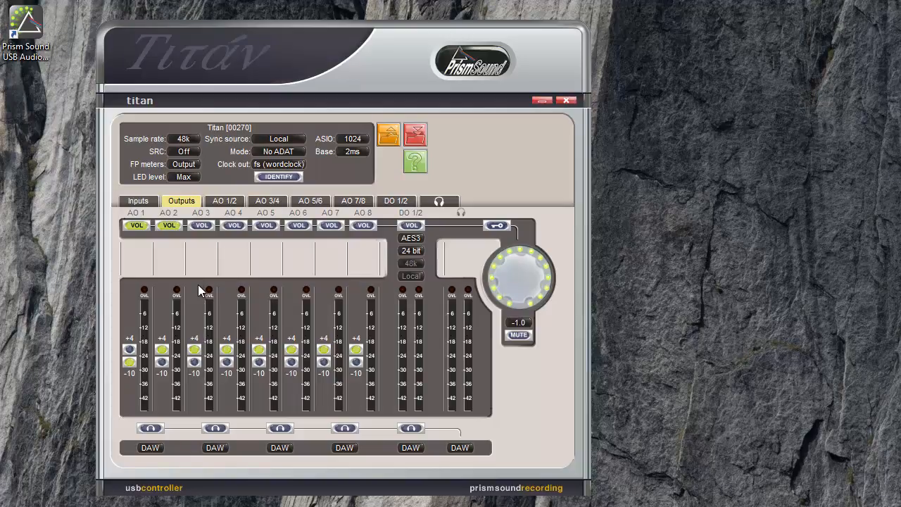
pyautogui.moveTo(176, 255)
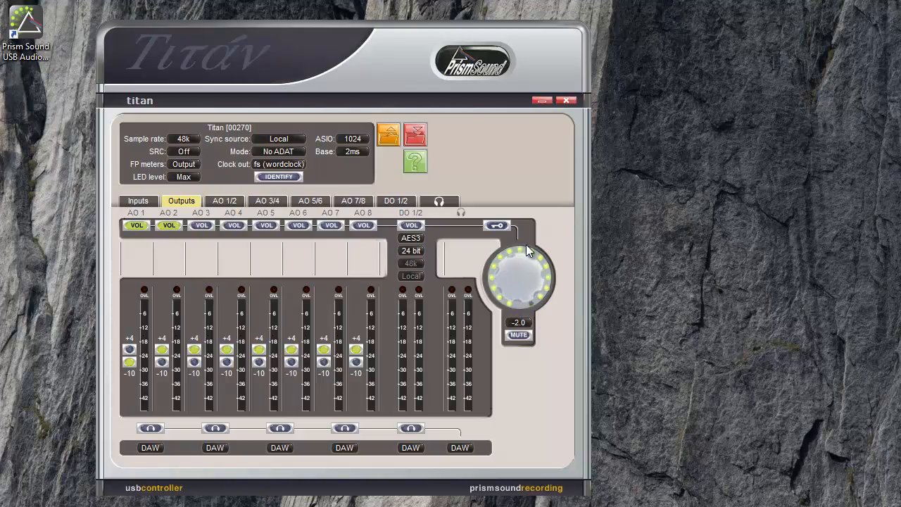
pyautogui.moveTo(528, 250); pyautogui.dragTo(479, 266)
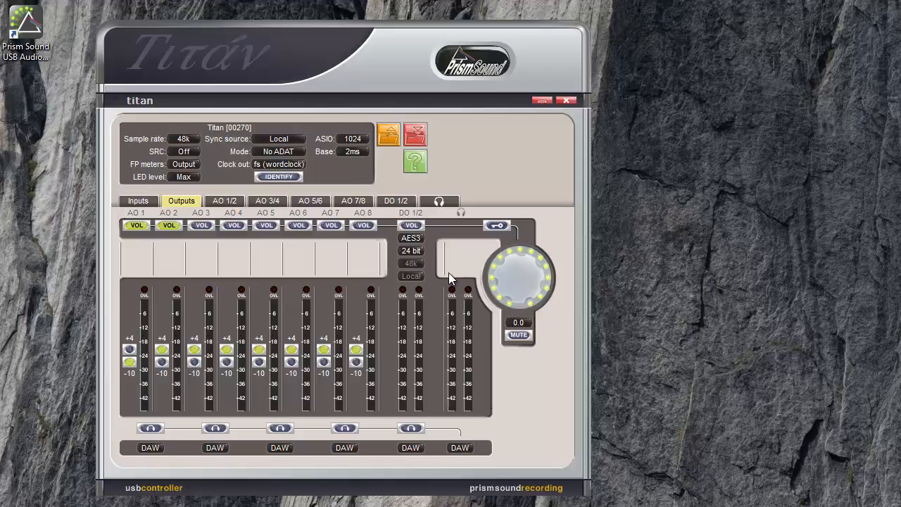
pyautogui.moveTo(136, 225)
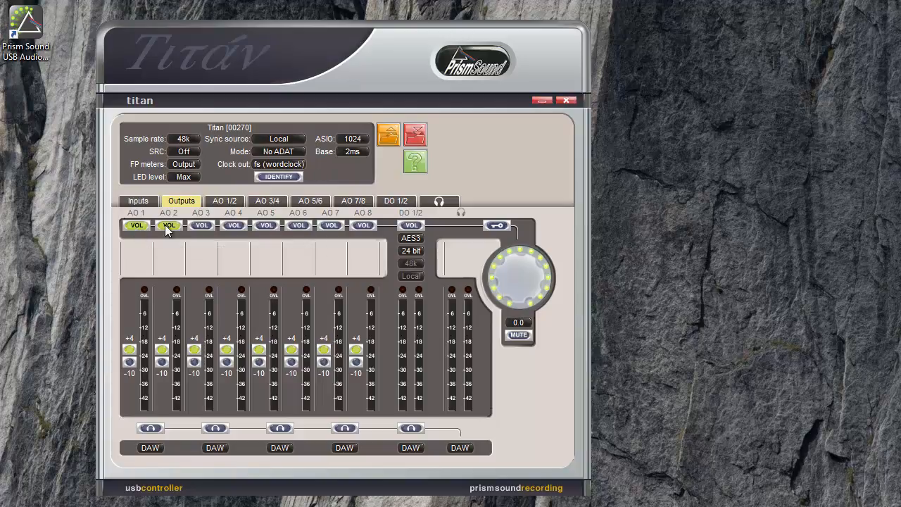
pyautogui.moveTo(497, 275)
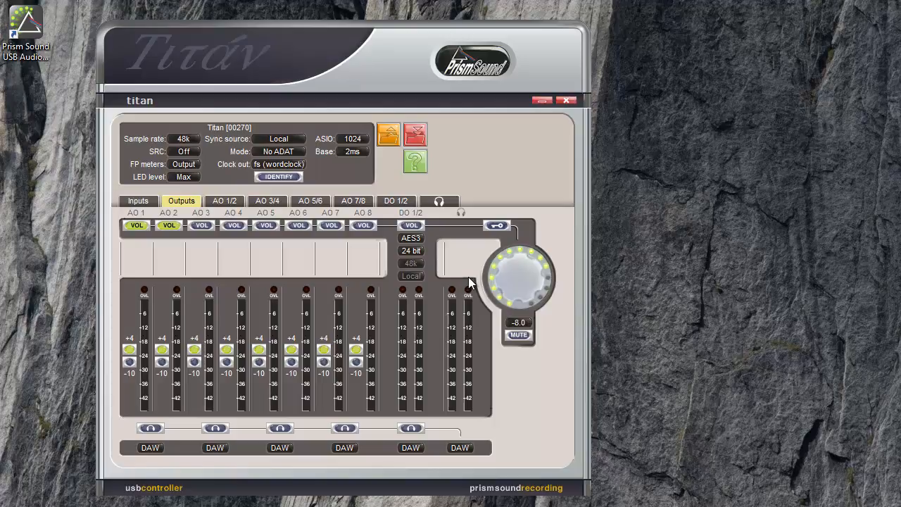
pyautogui.moveTo(521, 278); pyautogui.dragTo(521, 296)
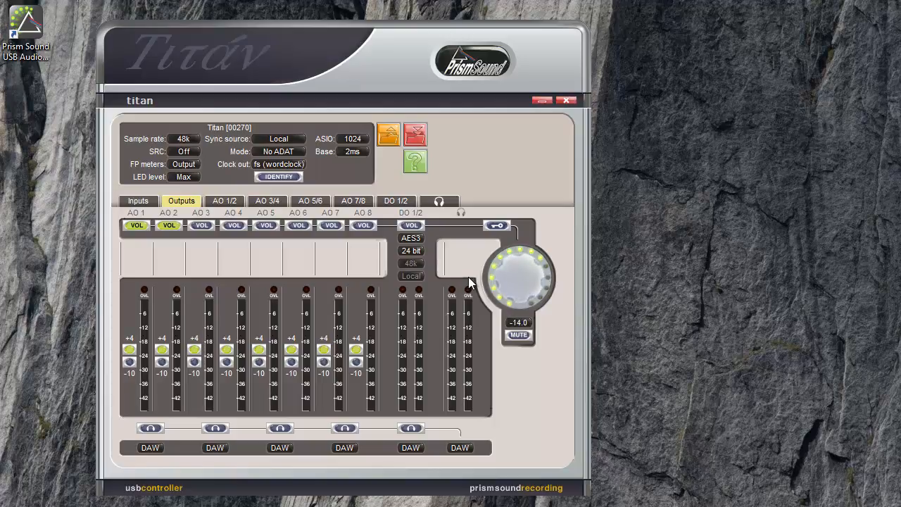
pyautogui.moveTo(521, 278); pyautogui.dragTo(535, 268)
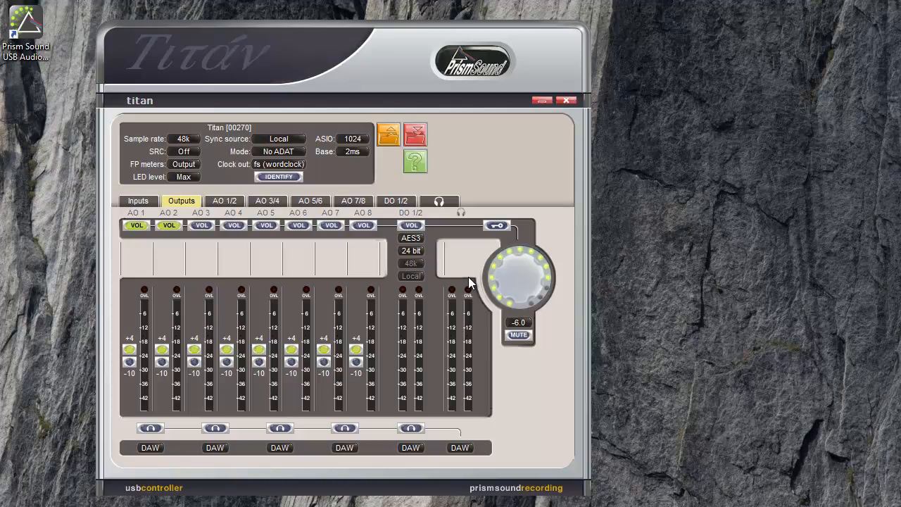
pyautogui.click(518, 334)
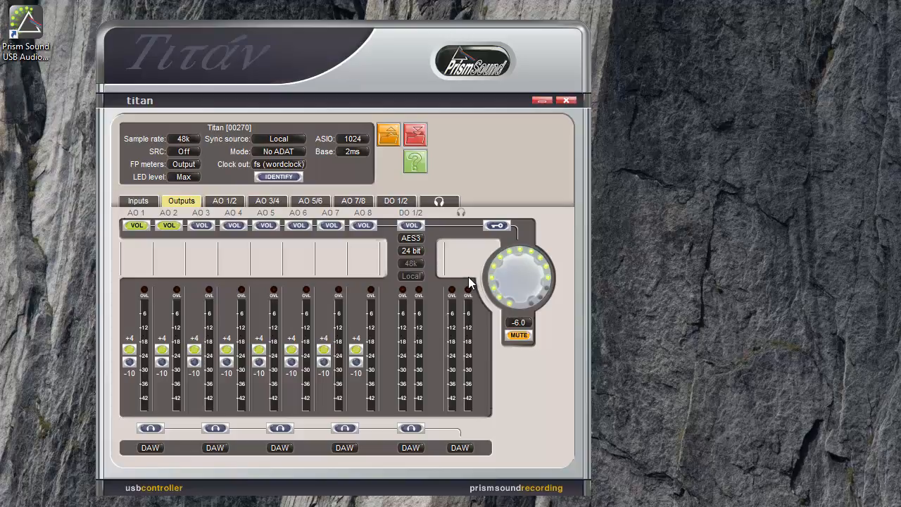
pyautogui.click(518, 334)
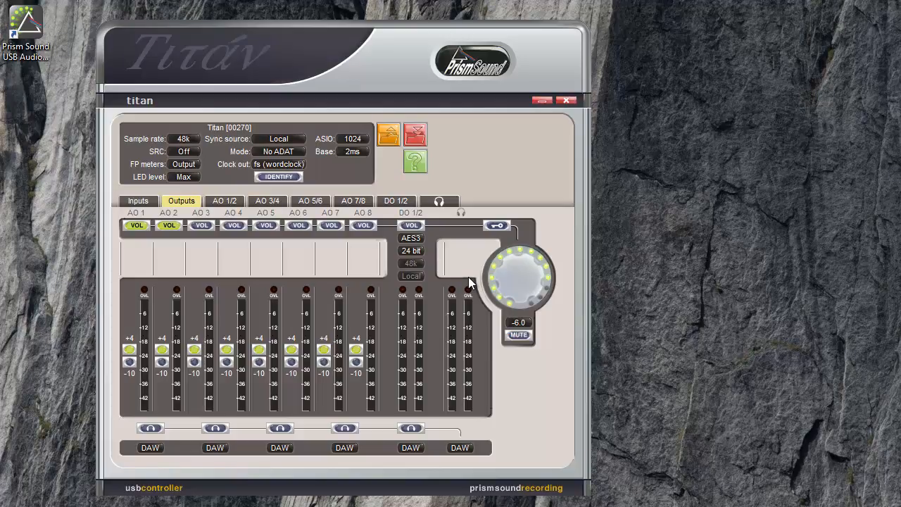
pyautogui.click(518, 334)
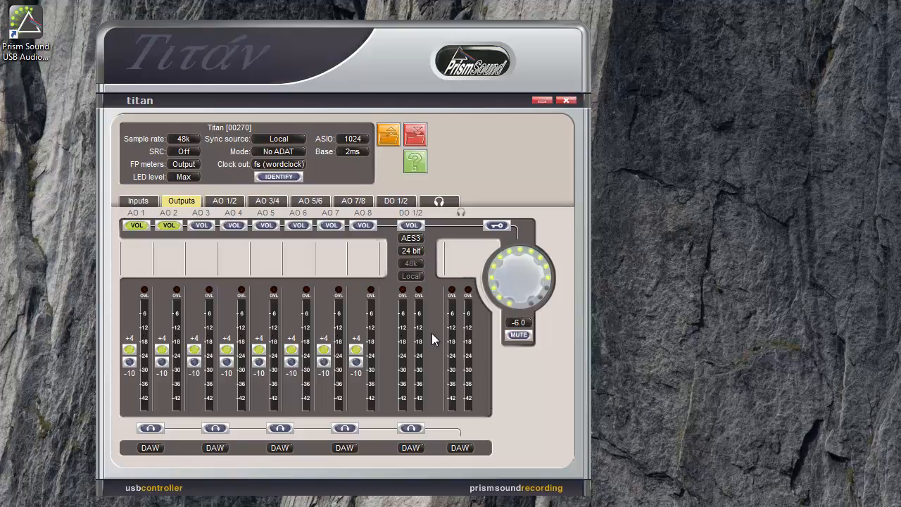
pyautogui.moveTo(150, 428)
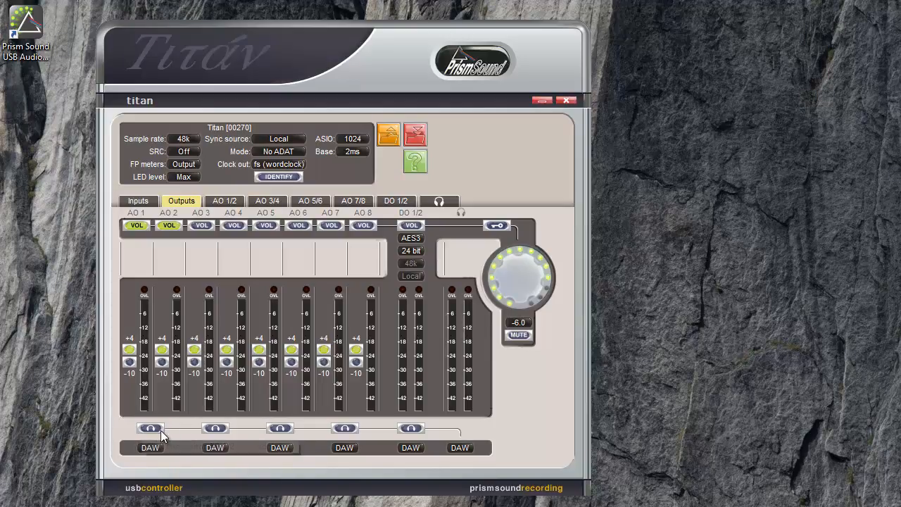
pyautogui.moveTo(215, 428)
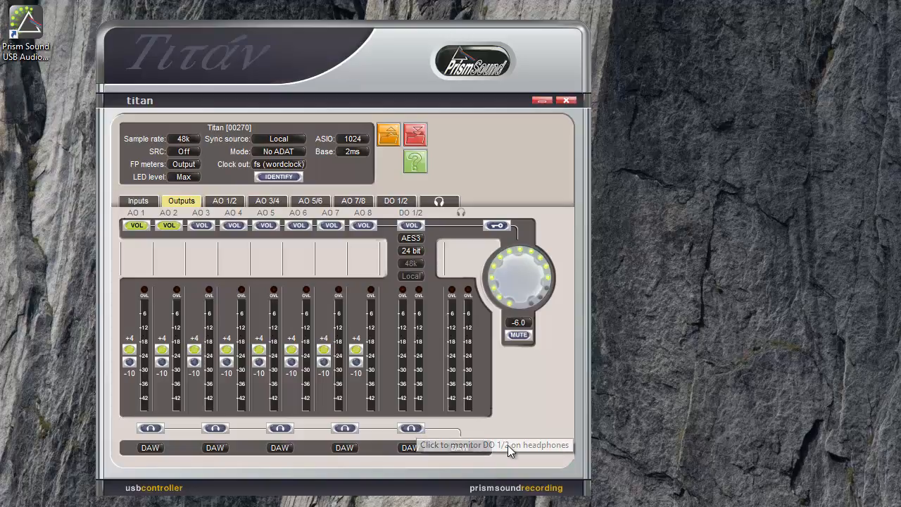
pyautogui.moveTo(484, 402)
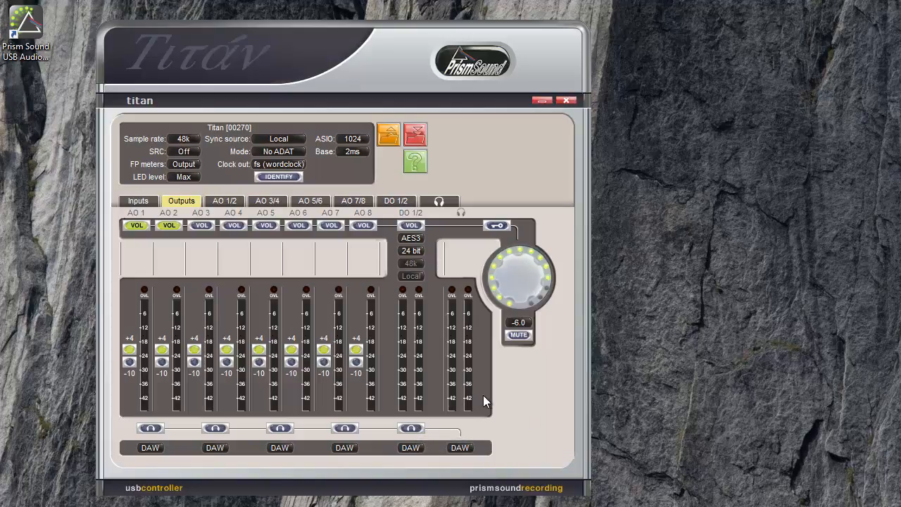
pyautogui.moveTo(473, 423)
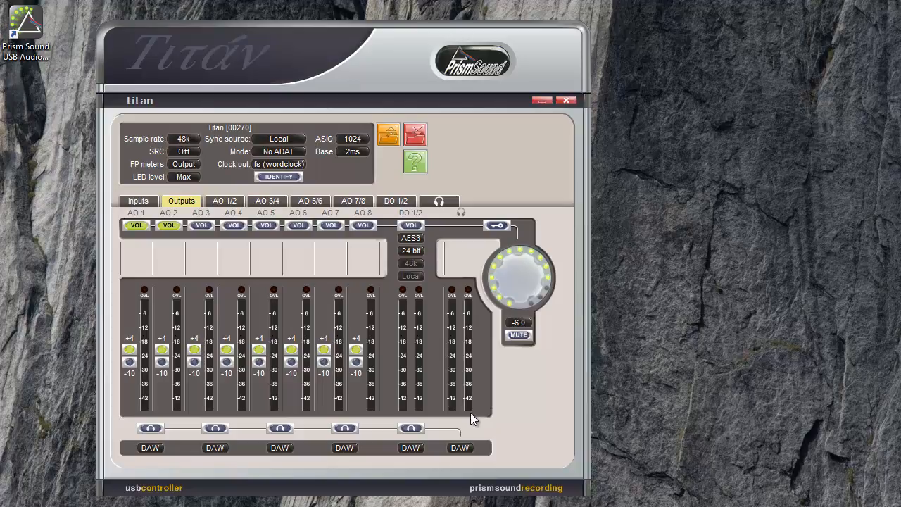
pyautogui.moveTo(394, 383)
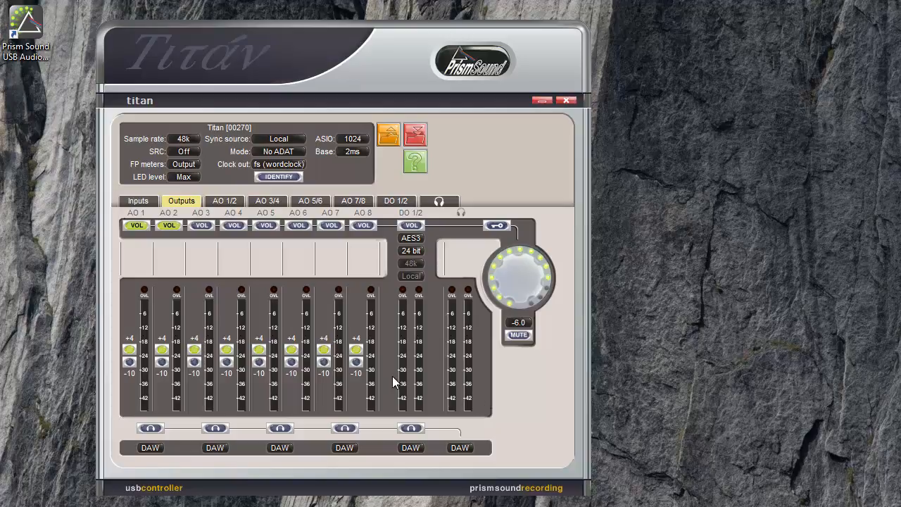
pyautogui.moveTo(215, 428)
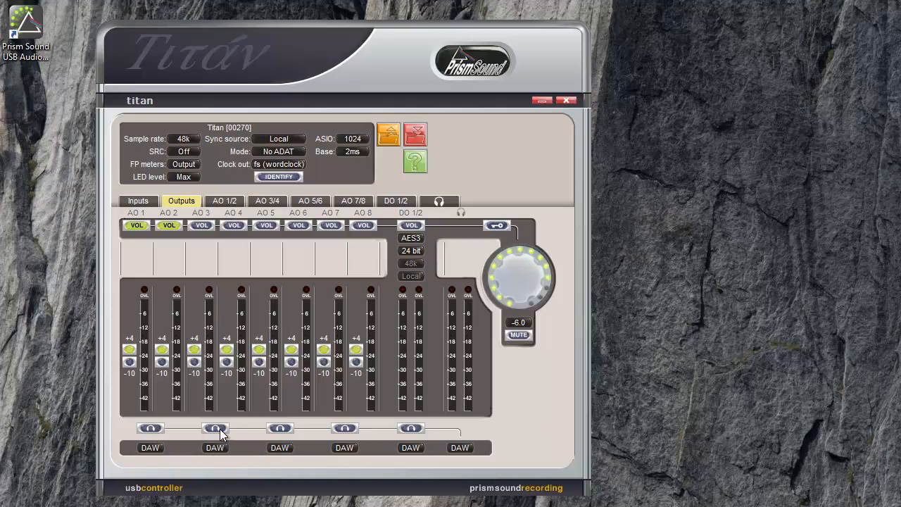
pyautogui.moveTo(215, 428)
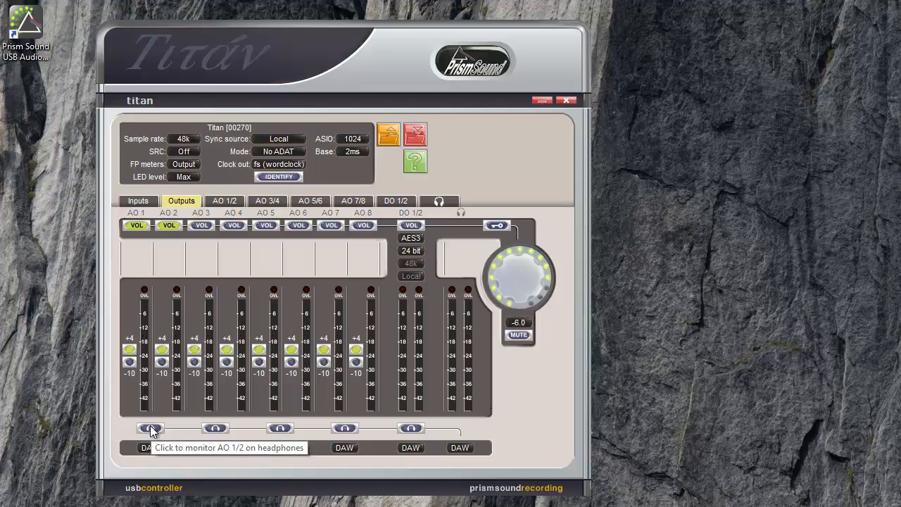
# Step: Monitor AO 1/2 on the headphones, changing the headphone source from DAW to Bus
pyautogui.click(150, 428)
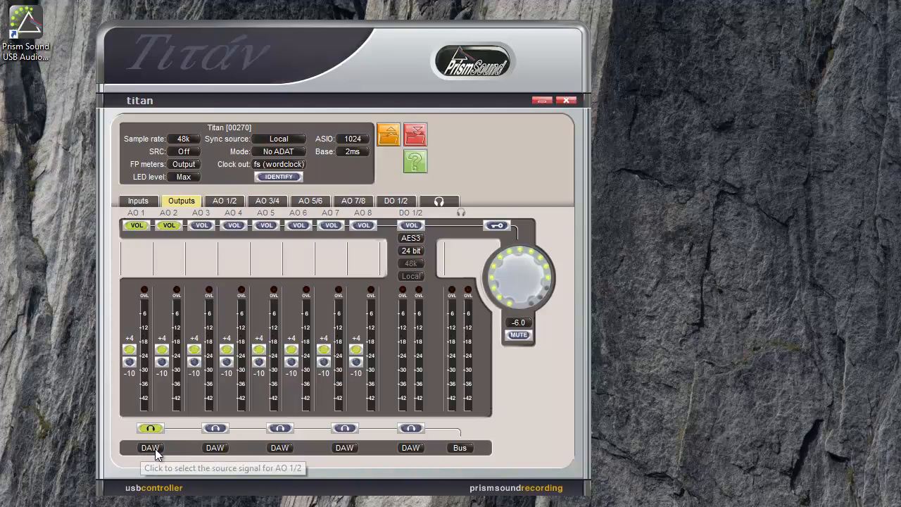
# Step: Change the AO 1/2 signal source from DAW to Mixer
pyautogui.click(150, 448)
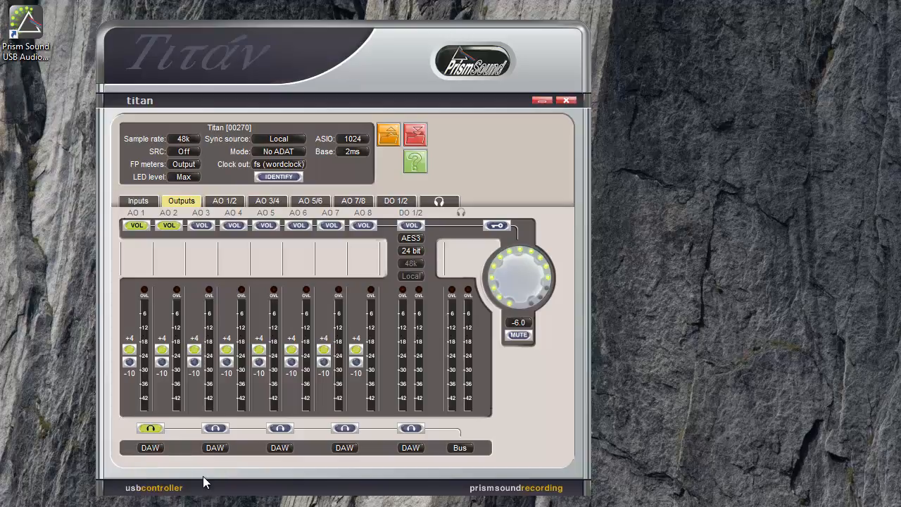
pyautogui.moveTo(158, 454)
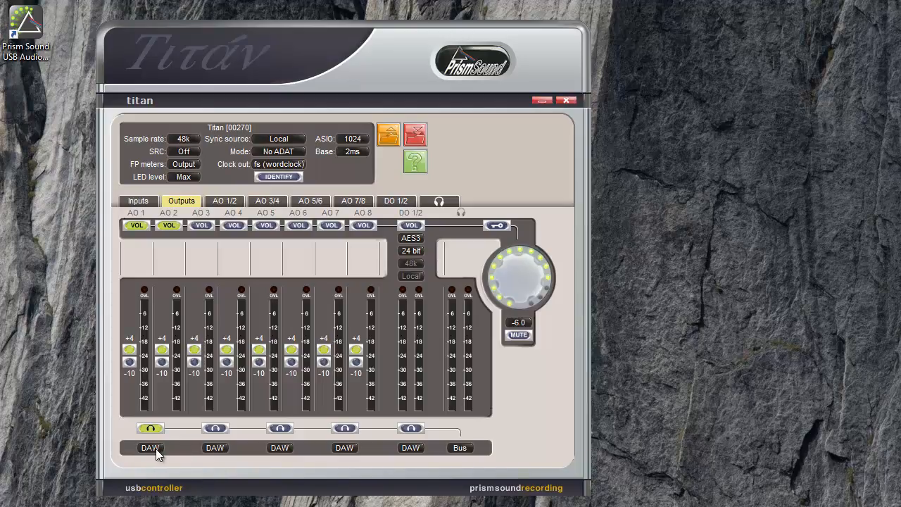
pyautogui.moveTo(150, 448)
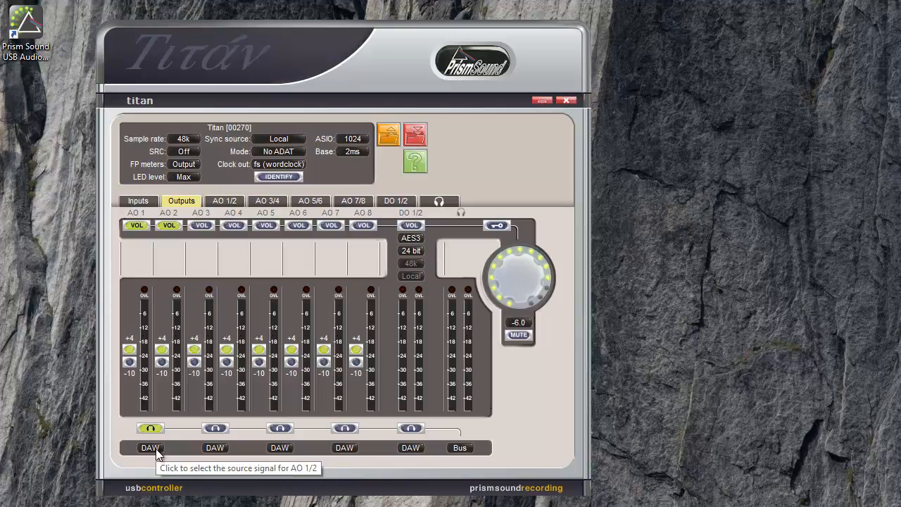
pyautogui.click(150, 447)
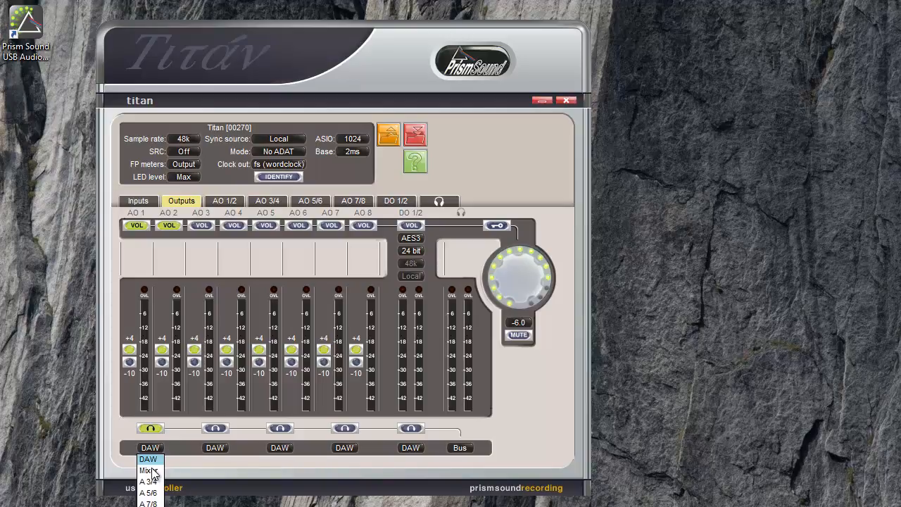
pyautogui.click(150, 470)
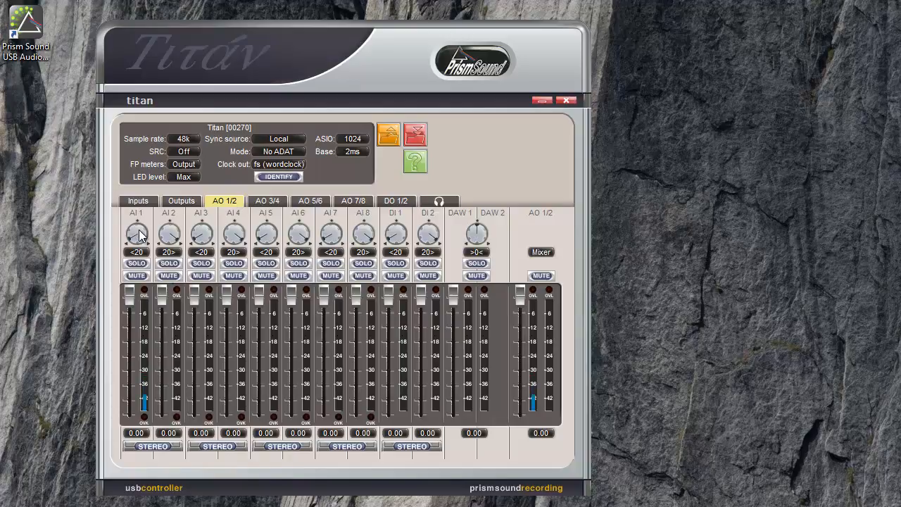
pyautogui.moveTo(266, 226)
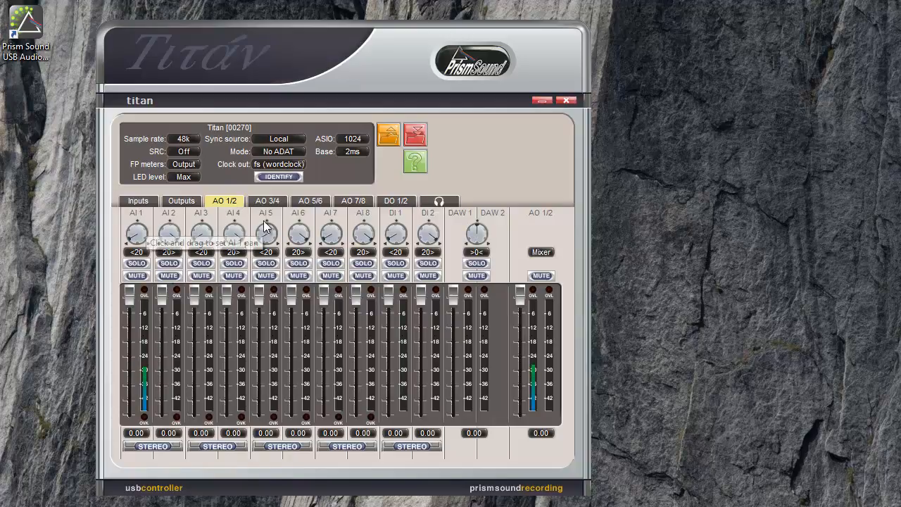
pyautogui.moveTo(430, 231)
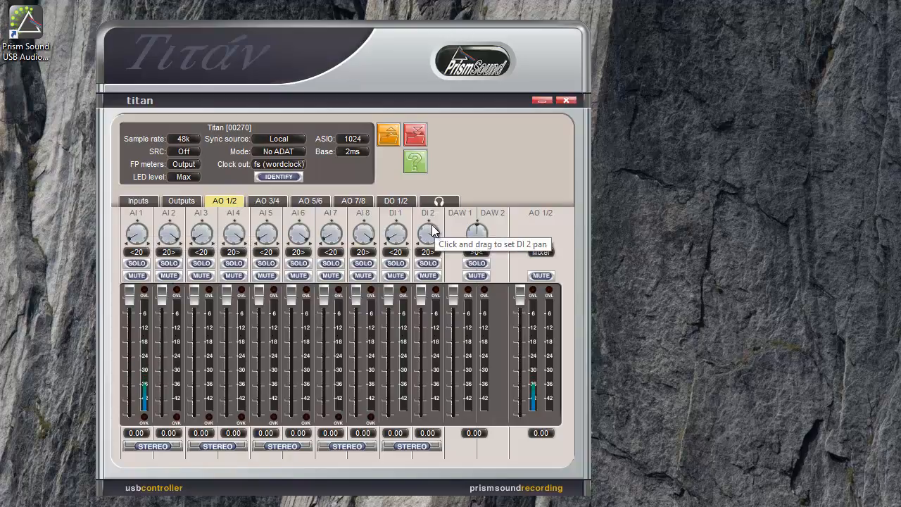
pyautogui.moveTo(475, 222)
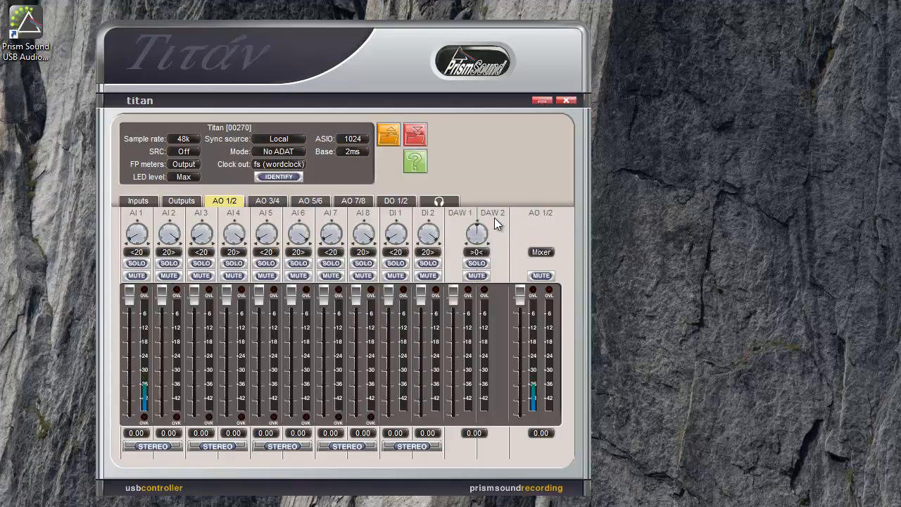
pyautogui.moveTo(477, 232)
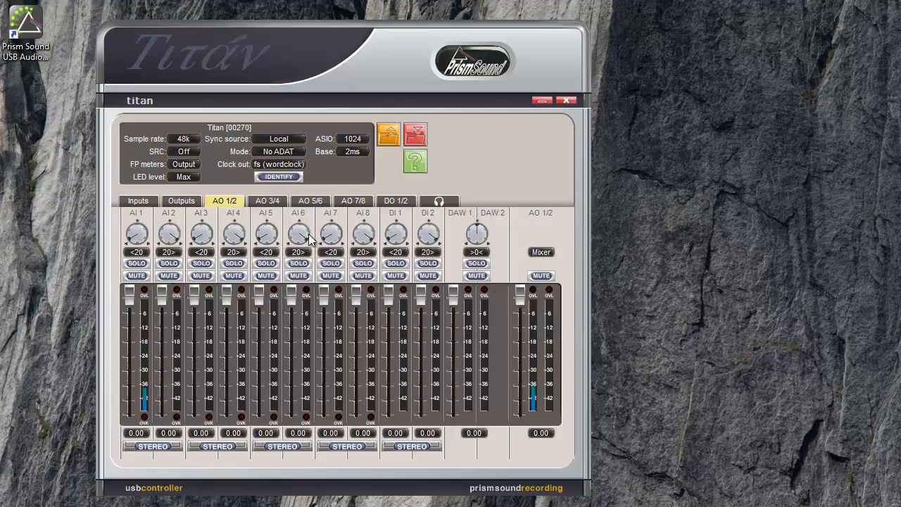
pyautogui.moveTo(547, 223)
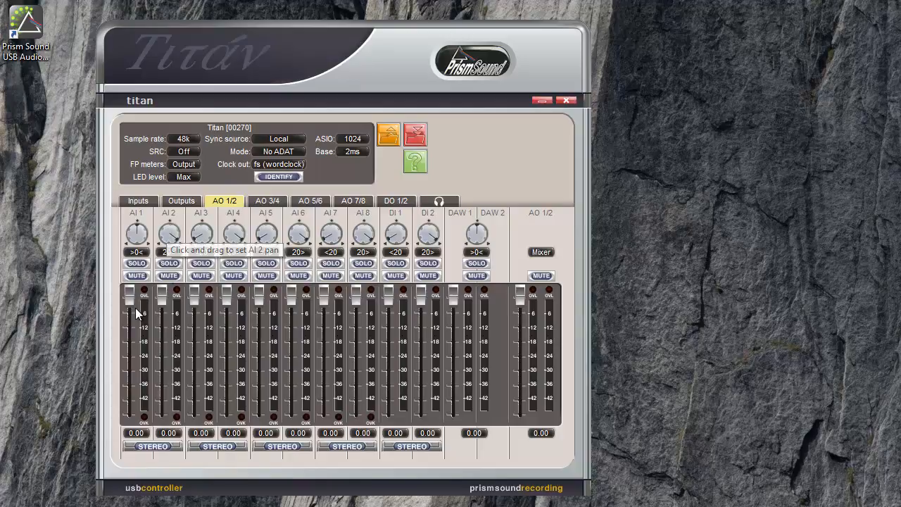
# Step: Solo input AI 1 in the AO 1/2 mix, then take it out of solo
pyautogui.click(136, 263)
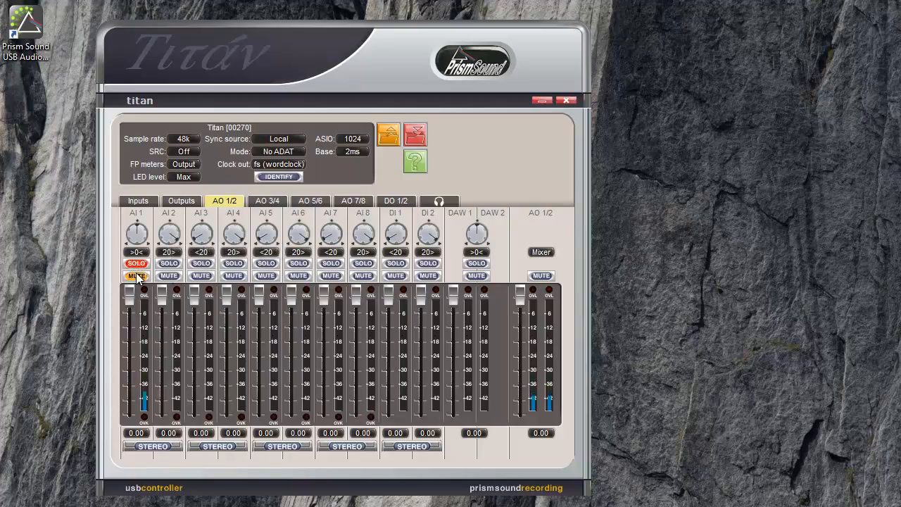
pyautogui.click(136, 263)
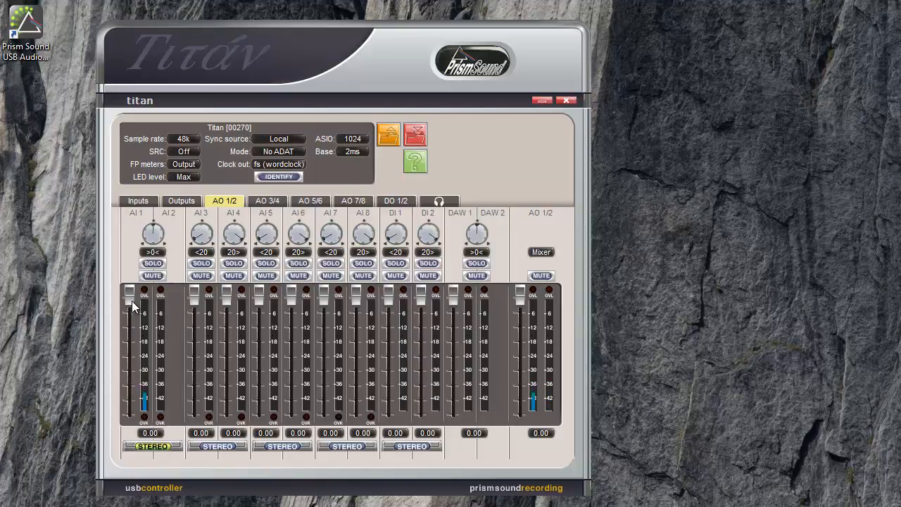
pyautogui.moveTo(135, 304)
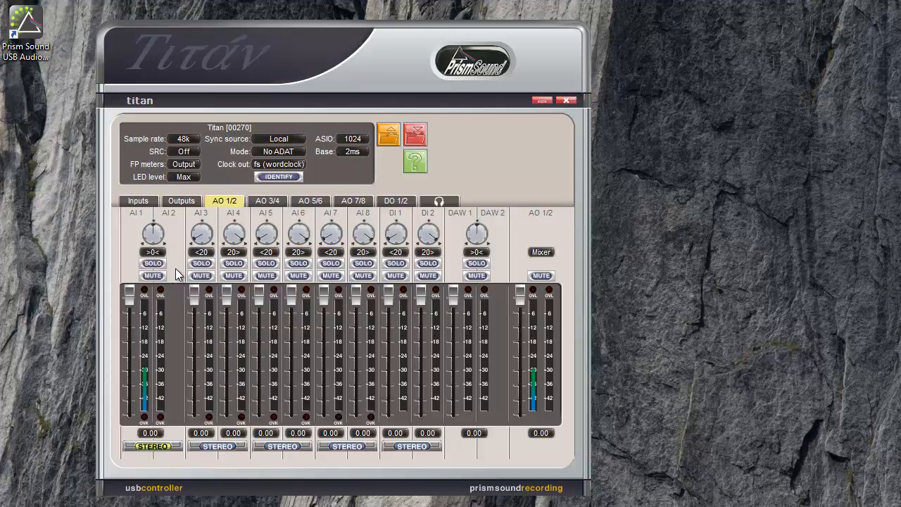
# Step: Feed AO 7/8 from the mixer and link DI 1/2 as a soloed stereo pair
pyautogui.click(353, 200)
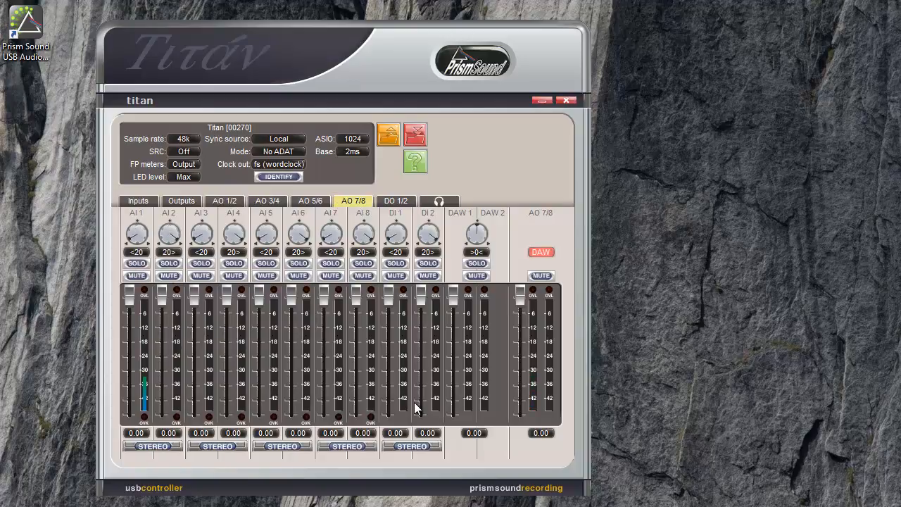
pyautogui.moveTo(403, 389)
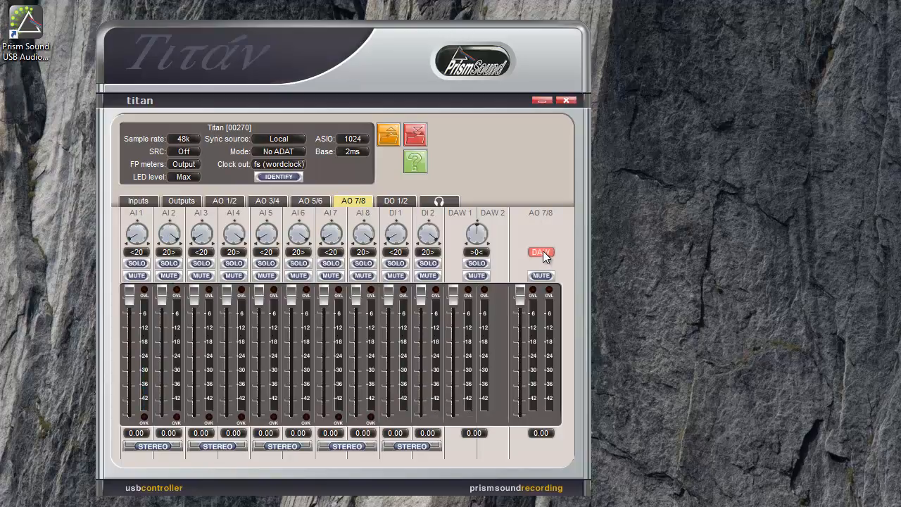
pyautogui.click(541, 252)
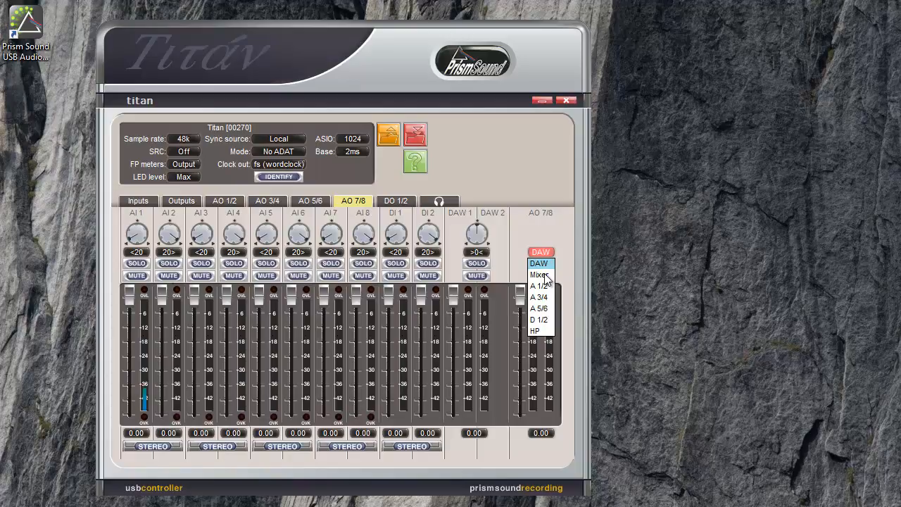
pyautogui.click(539, 275)
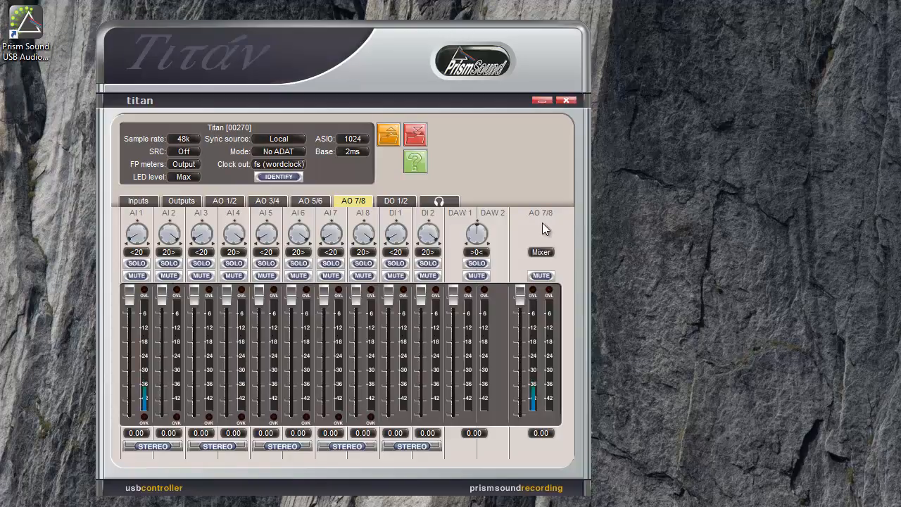
pyautogui.moveTo(409, 468)
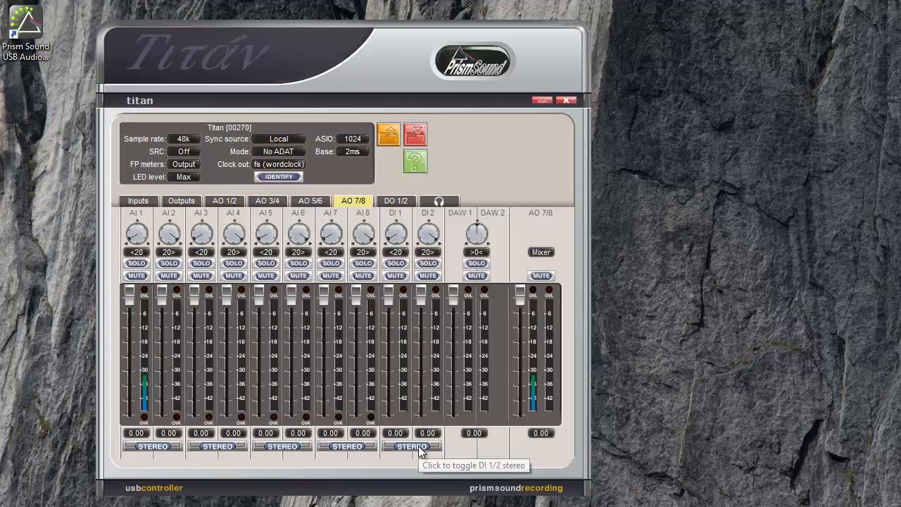
pyautogui.click(412, 447)
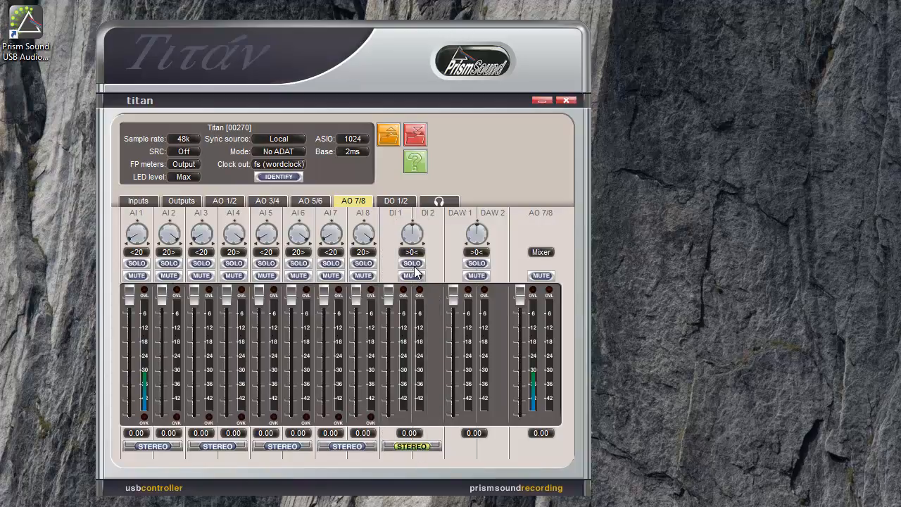
pyautogui.click(412, 263)
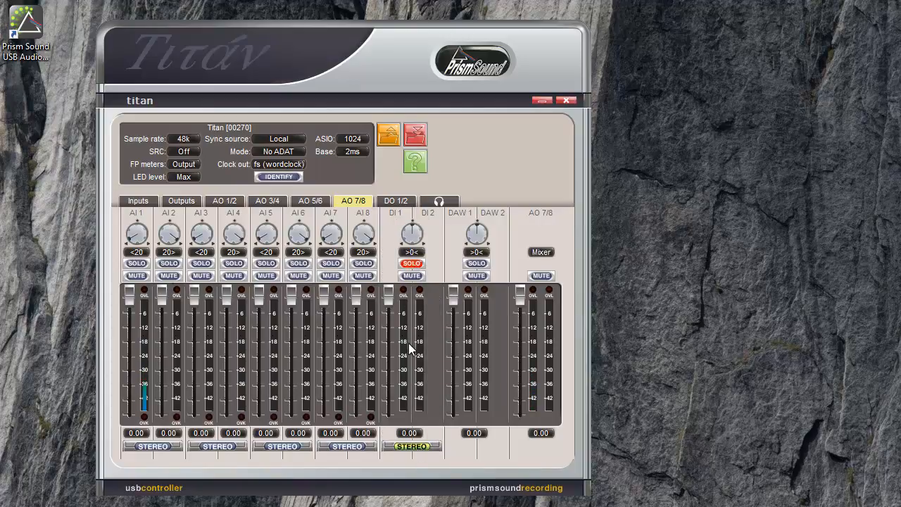
pyautogui.moveTo(409, 227)
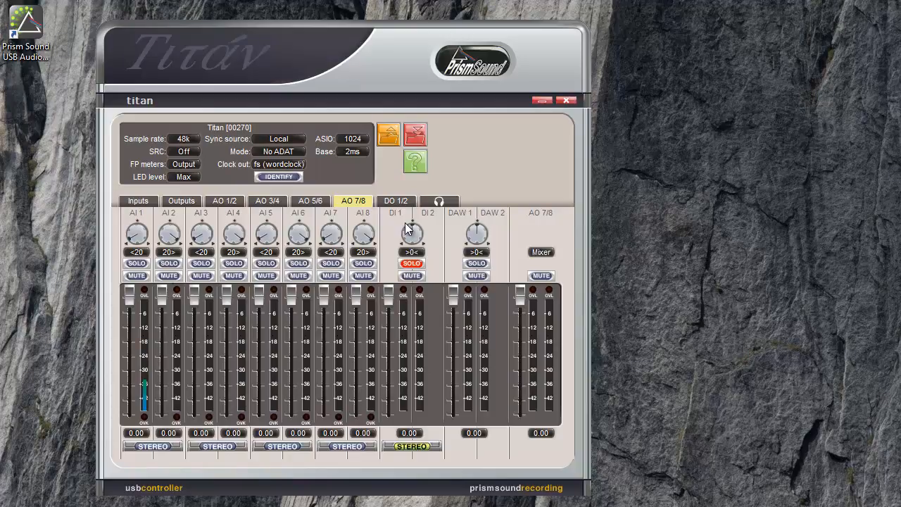
pyautogui.moveTo(412, 229)
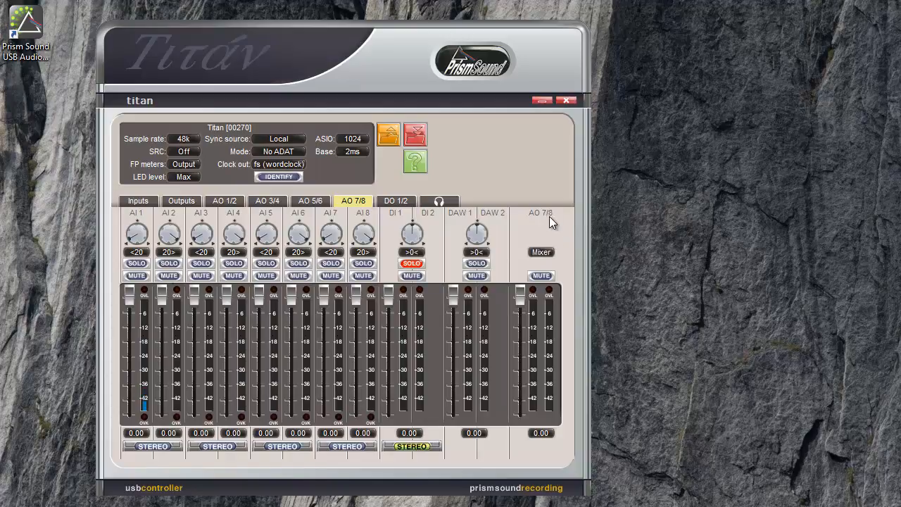
pyautogui.moveTo(330, 275)
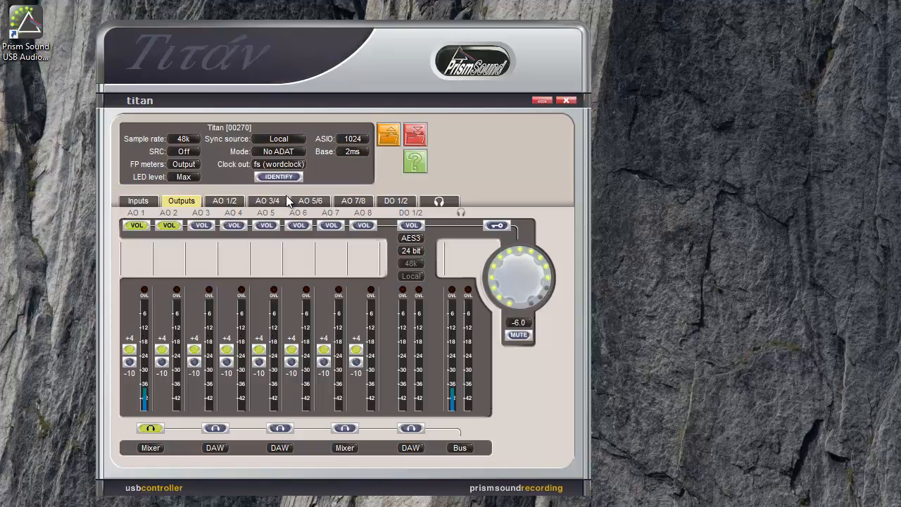
pyautogui.moveTo(280, 151)
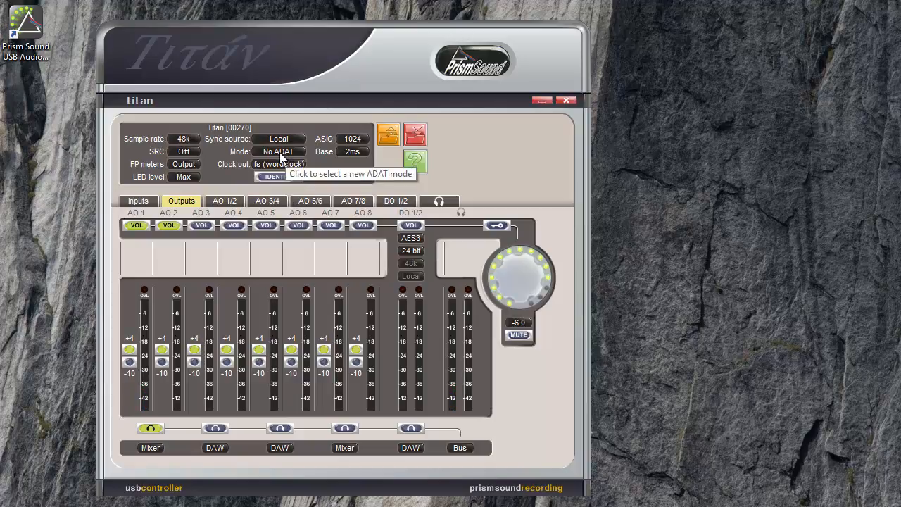
# Step: Set the Mode to ADAT 8 and review the Inputs, ADAT 1/2 and ADAT 7/8 pages
pyautogui.click(280, 151)
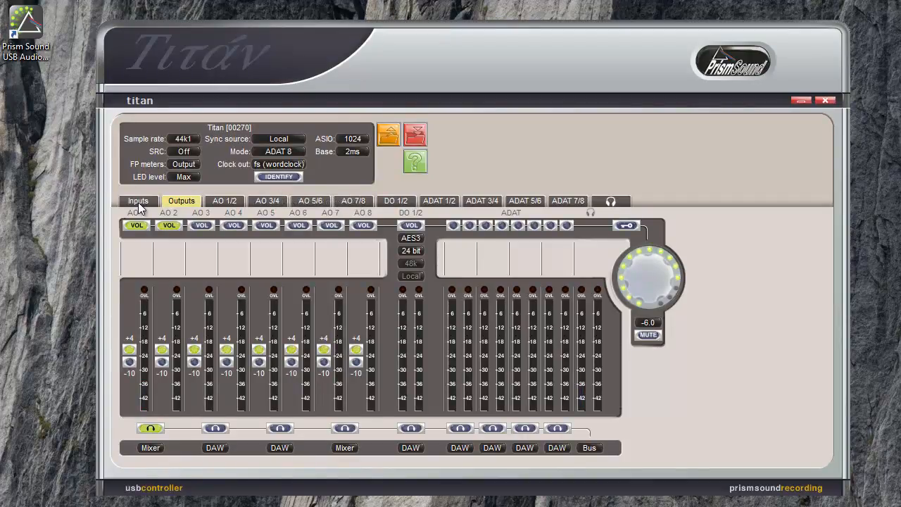
pyautogui.click(138, 200)
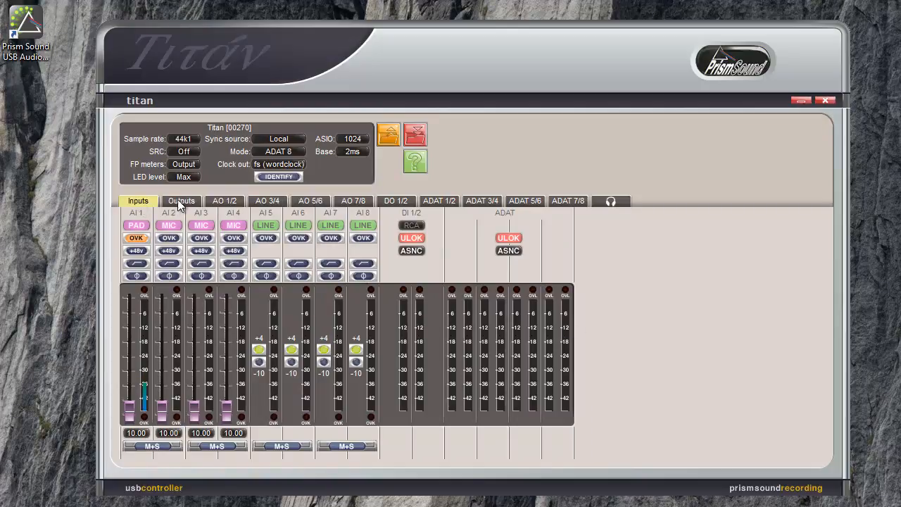
pyautogui.click(181, 201)
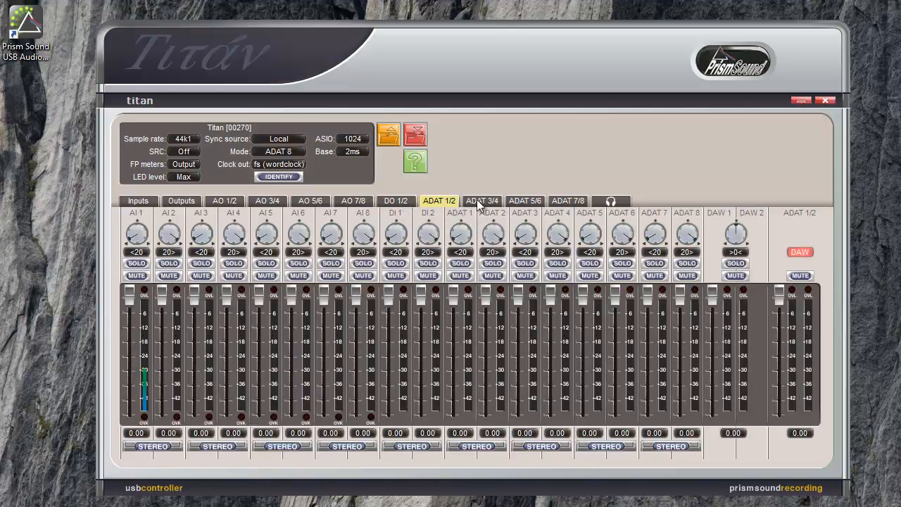
pyautogui.click(568, 201)
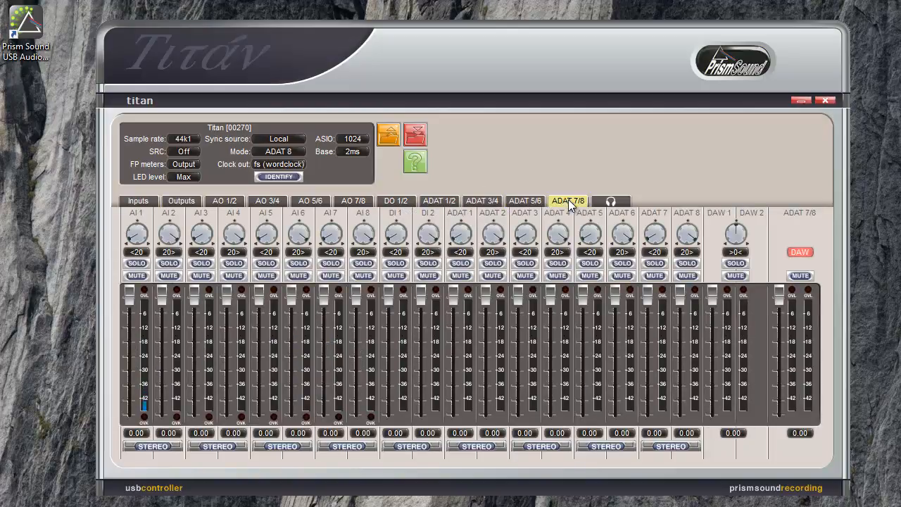
pyautogui.moveTo(460, 233)
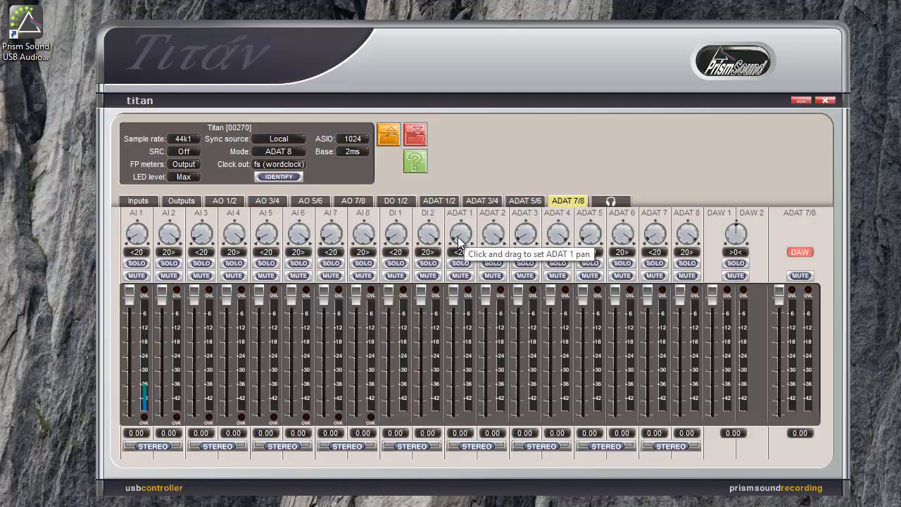
pyautogui.moveTo(447, 300)
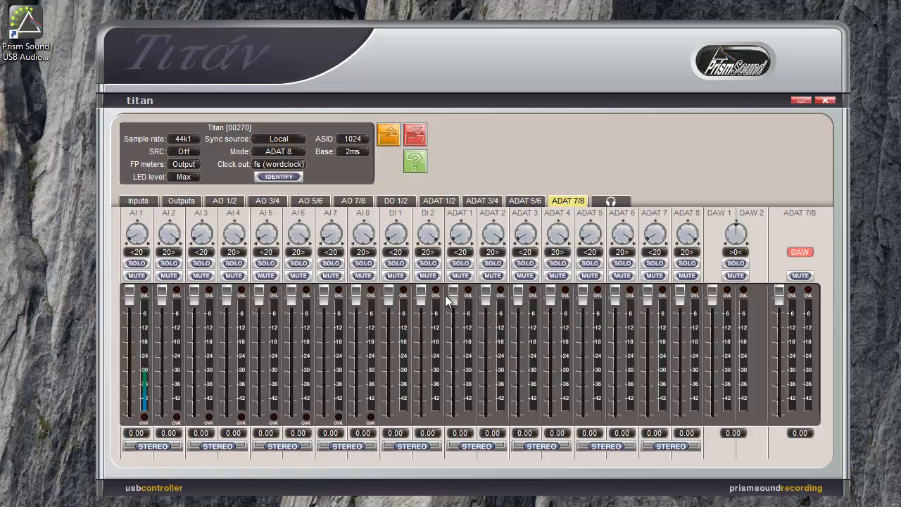
pyautogui.moveTo(442, 307)
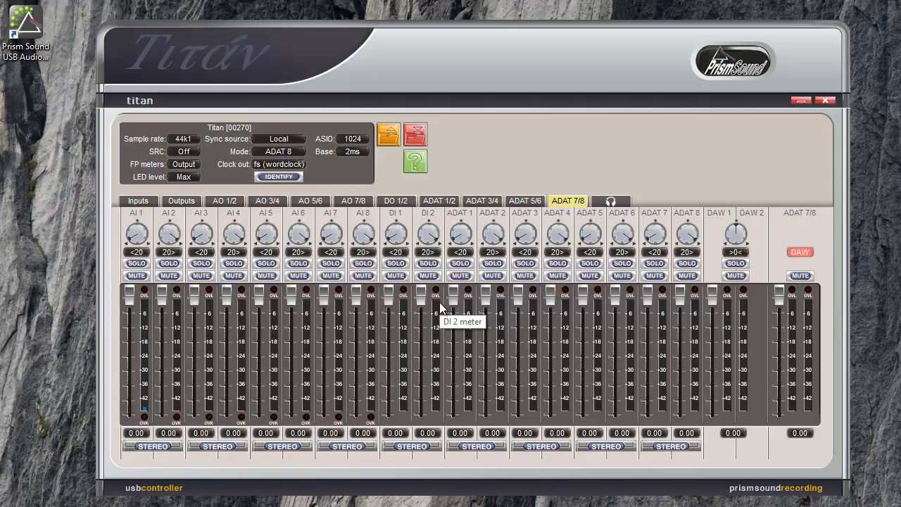
pyautogui.moveTo(449, 341)
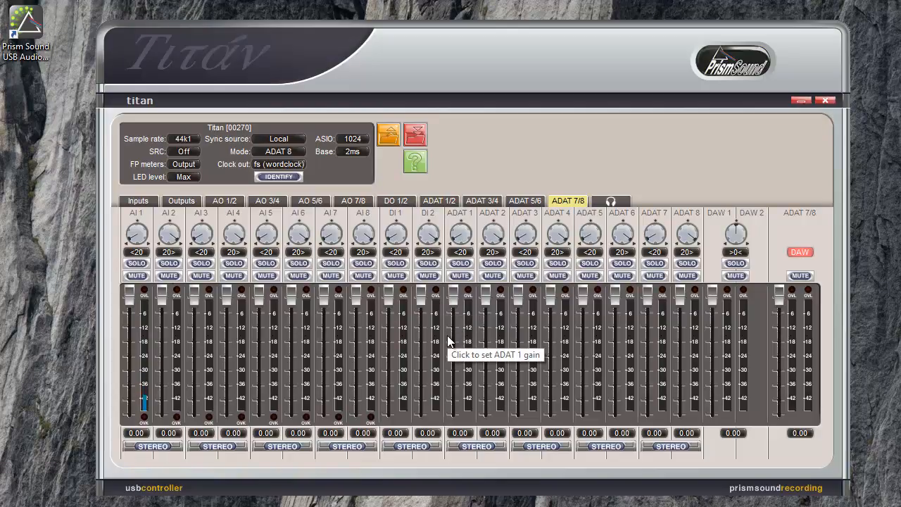
pyautogui.moveTo(412, 345)
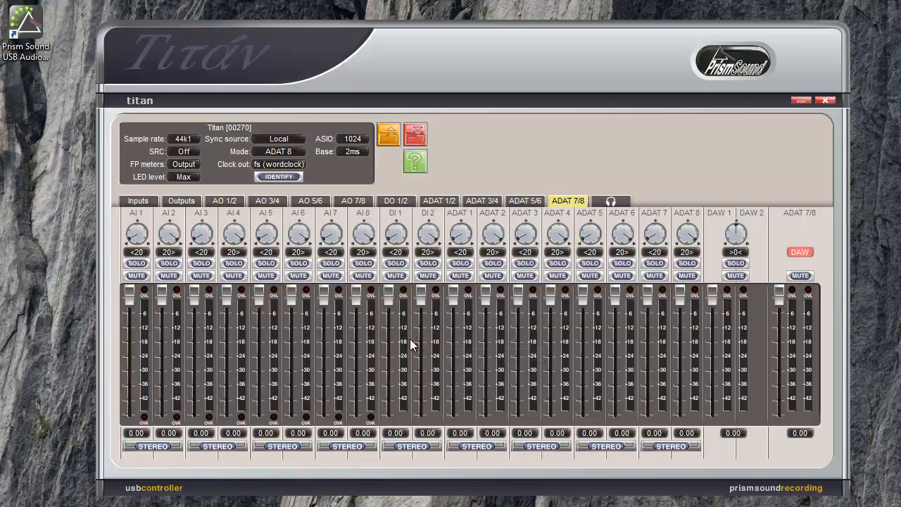
pyautogui.moveTo(352, 371)
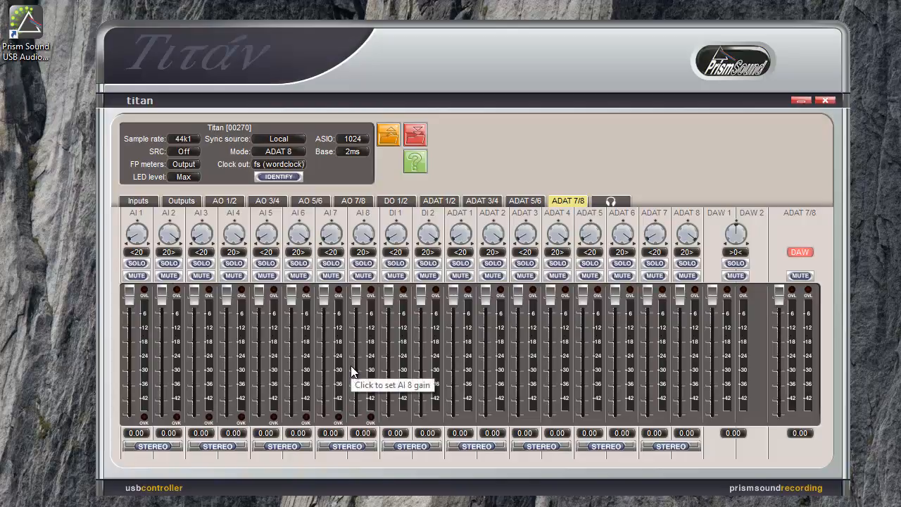
pyautogui.click(137, 201)
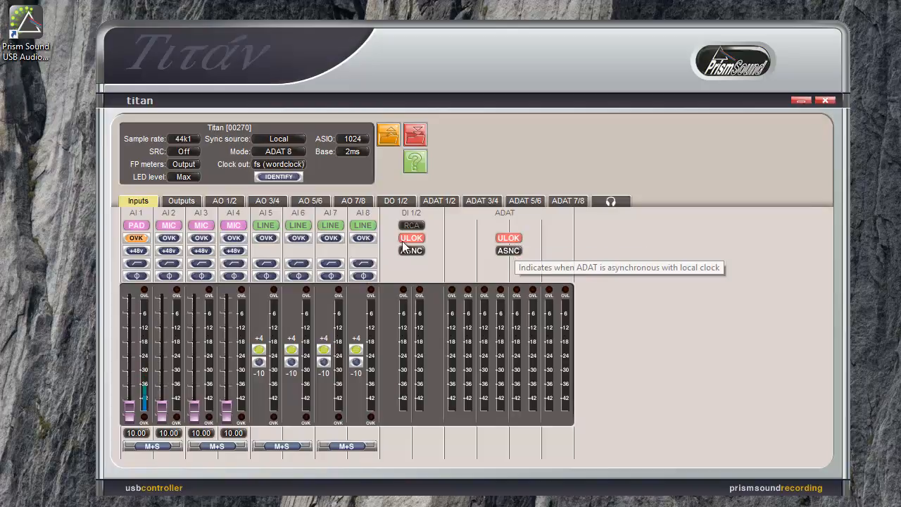
pyautogui.moveTo(498, 340)
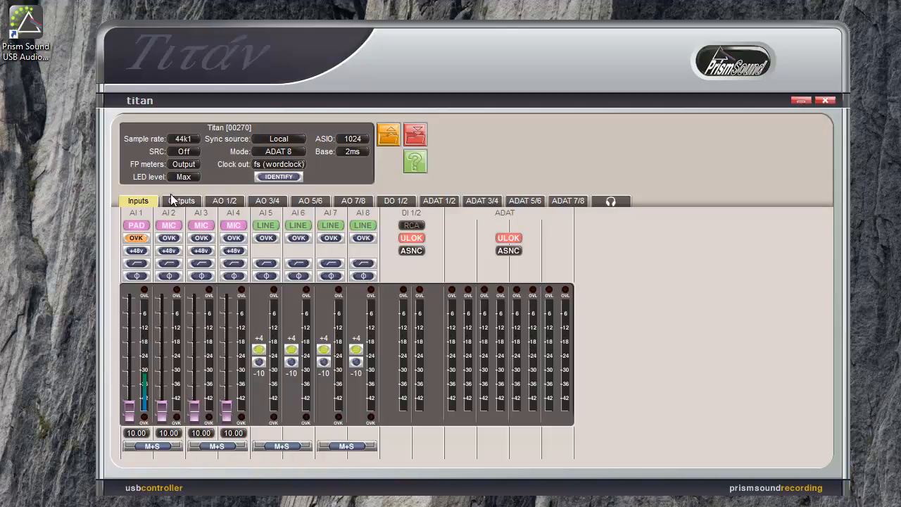
# Step: Show the Outputs page with the eight ADAT outputs and their master volume assignments
pyautogui.click(180, 200)
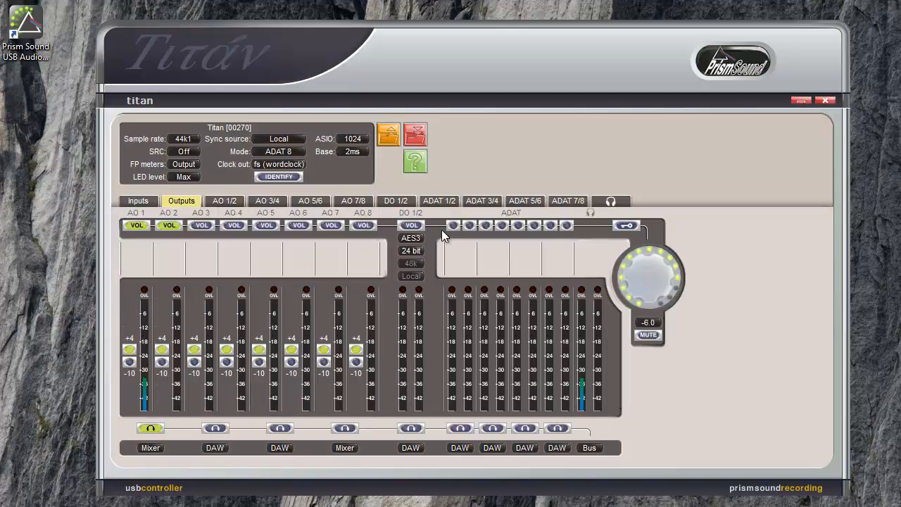
pyautogui.moveTo(454, 233)
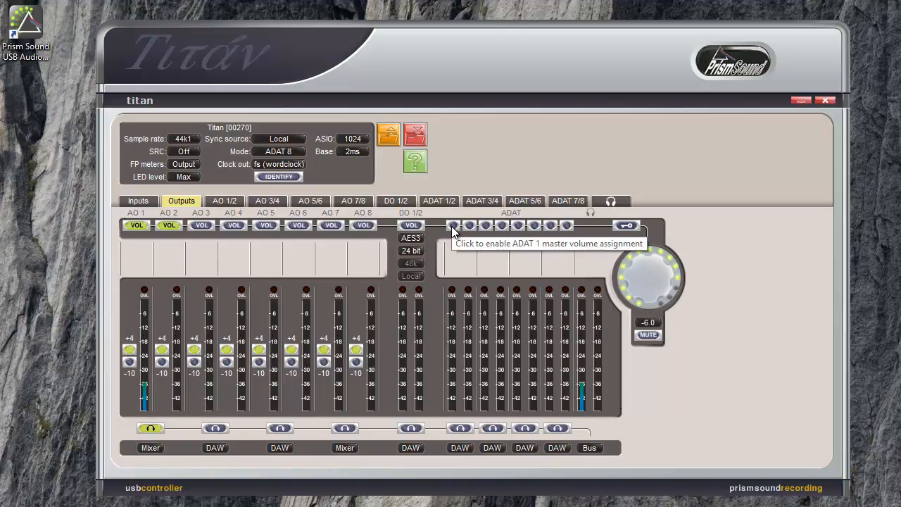
pyautogui.click(454, 225)
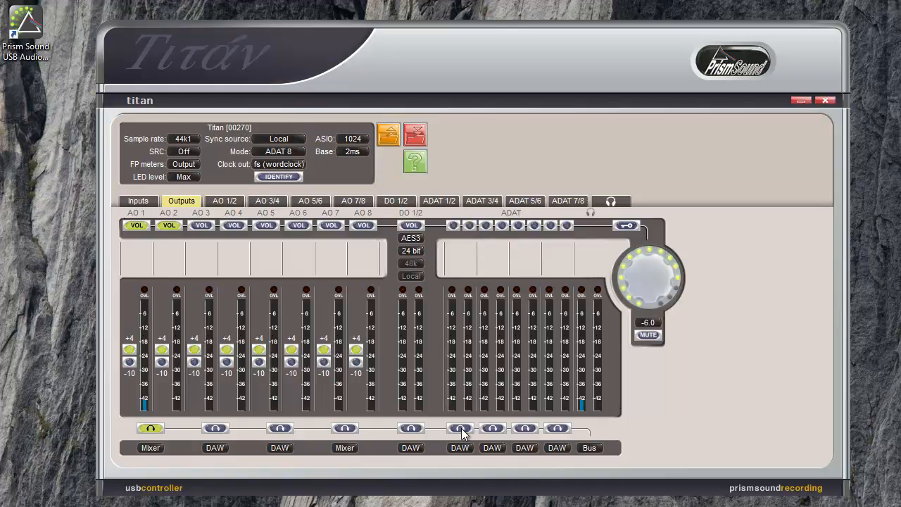
pyautogui.moveTo(459, 453)
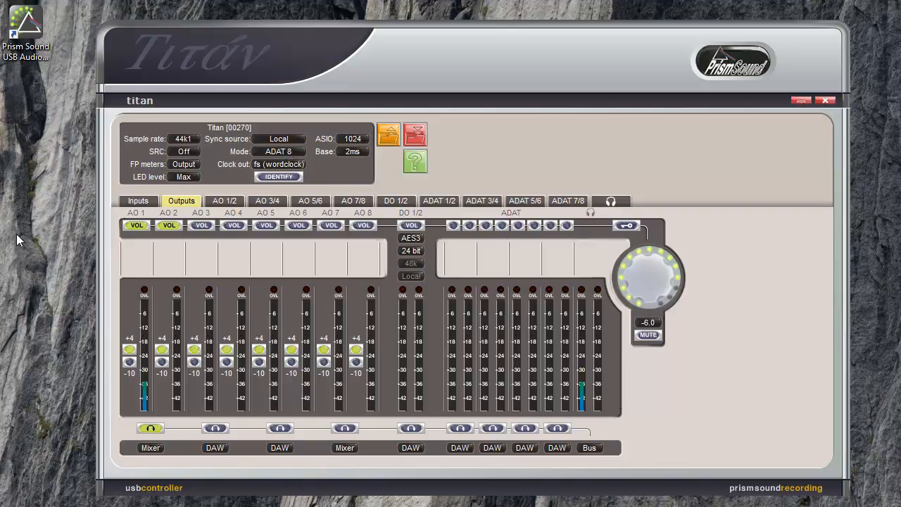
pyautogui.moveTo(454, 127)
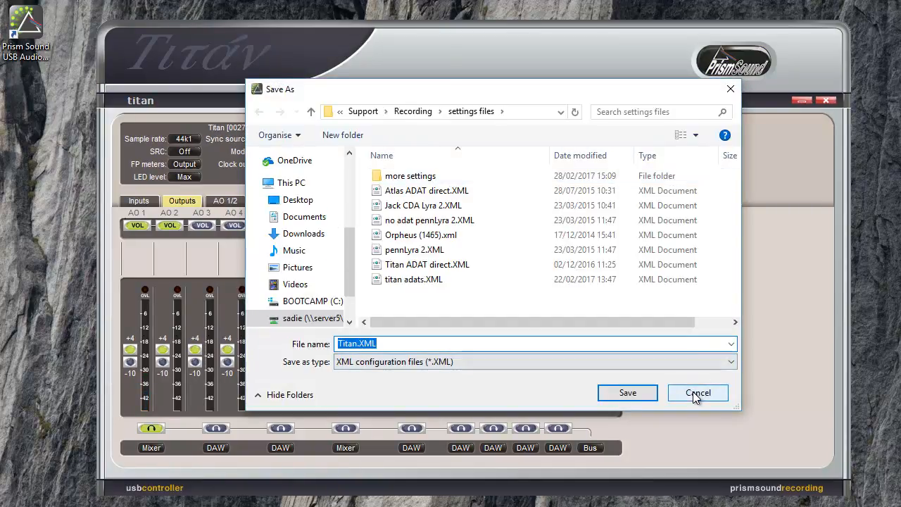
# Step: Cancel the save and load the Atlas ADAT direct.XML settings file
pyautogui.click(697, 393)
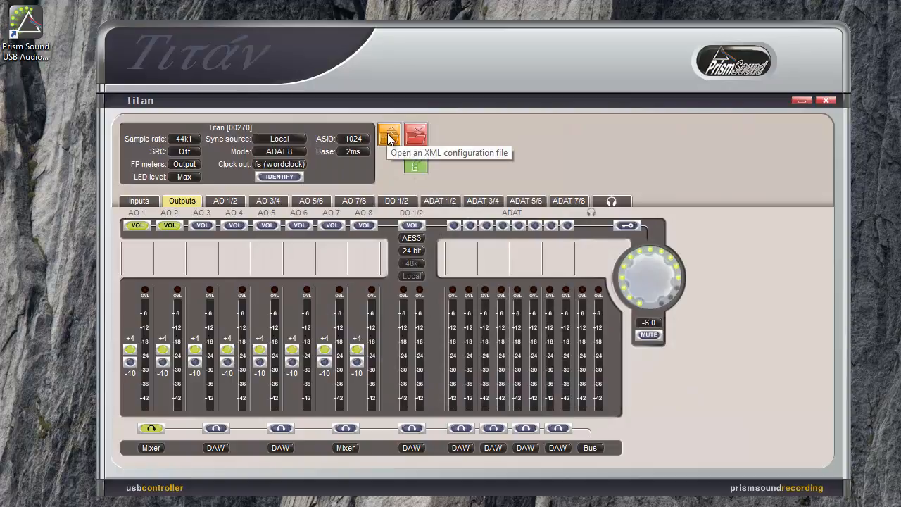
pyautogui.click(388, 134)
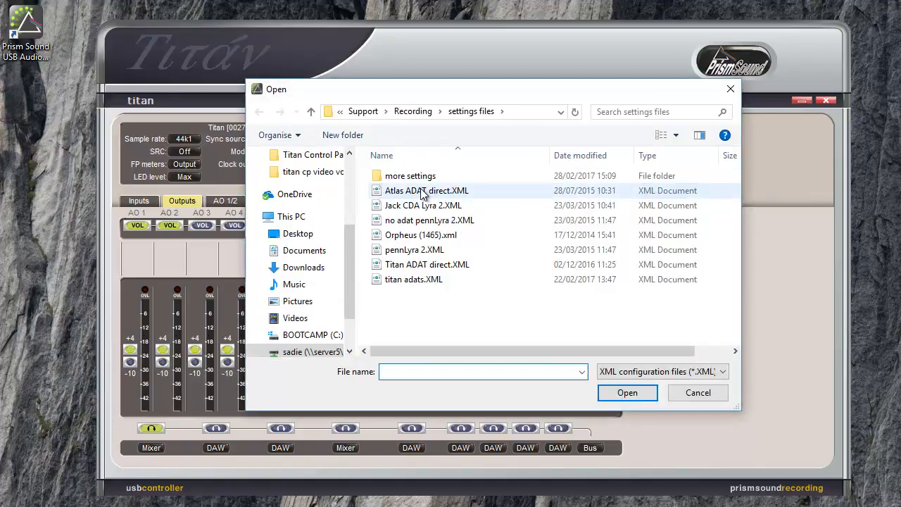
pyautogui.click(427, 190)
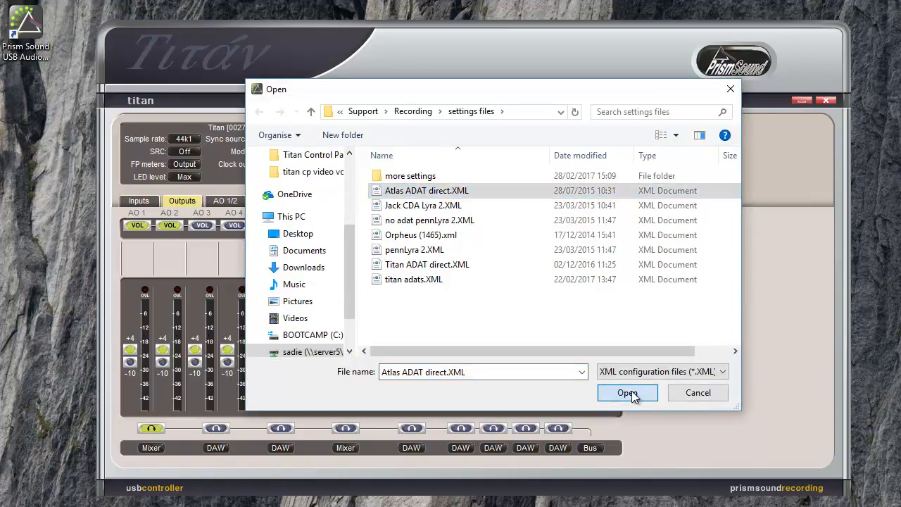
pyautogui.click(627, 393)
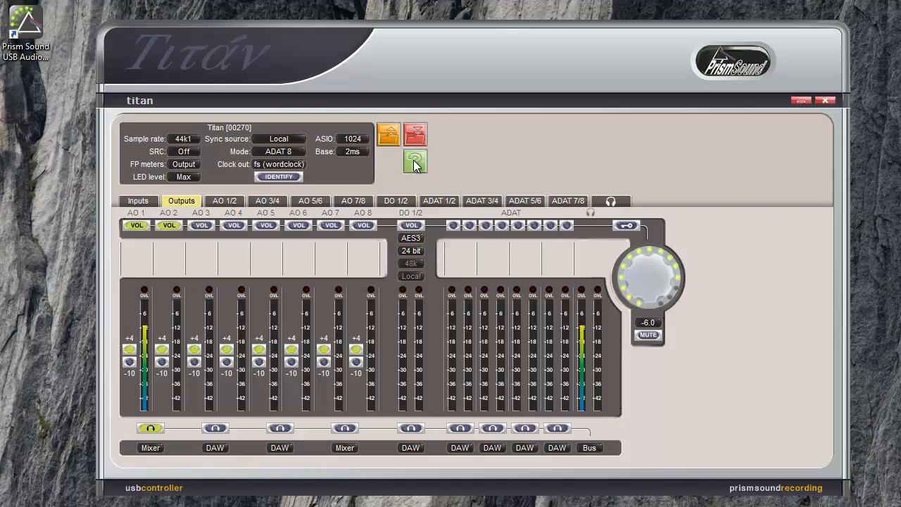
# Step: Go from the Titan help page through FAQs to Prism Sound's Tech Support request form
pyautogui.click(414, 161)
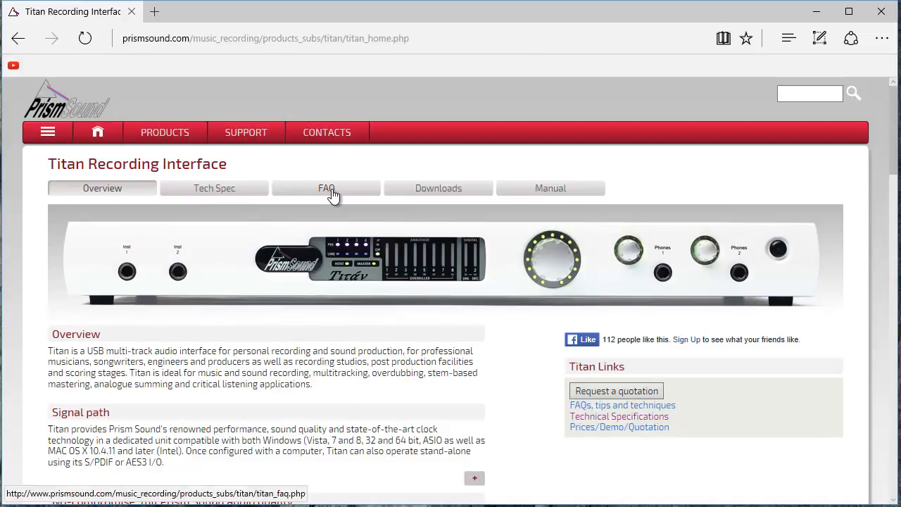
pyautogui.click(327, 188)
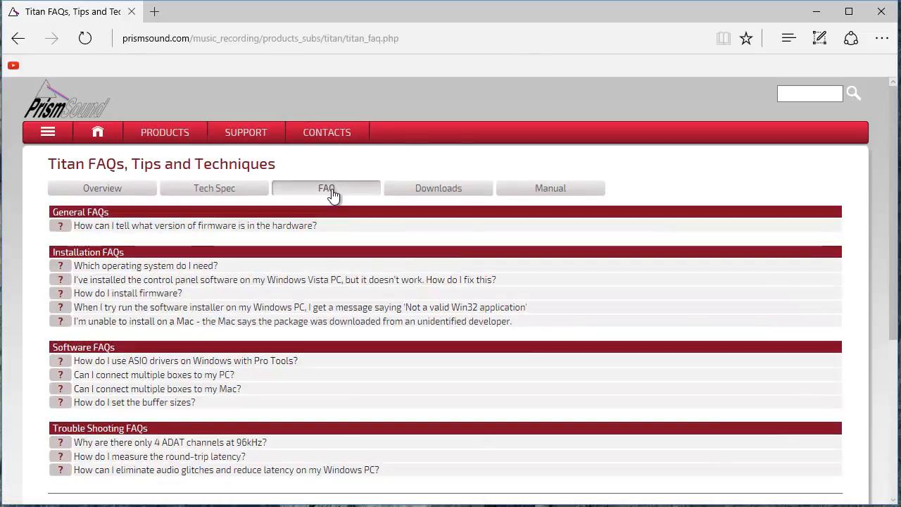
pyautogui.moveTo(296, 194)
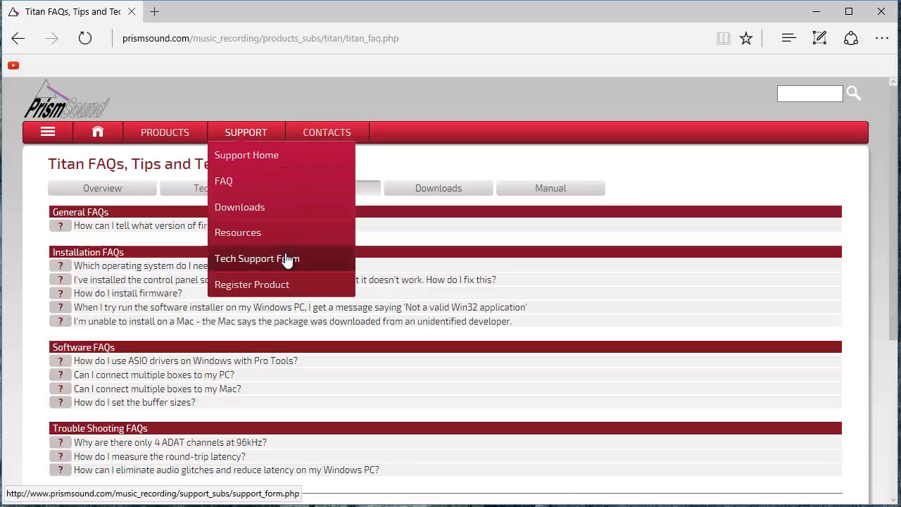
pyautogui.click(257, 258)
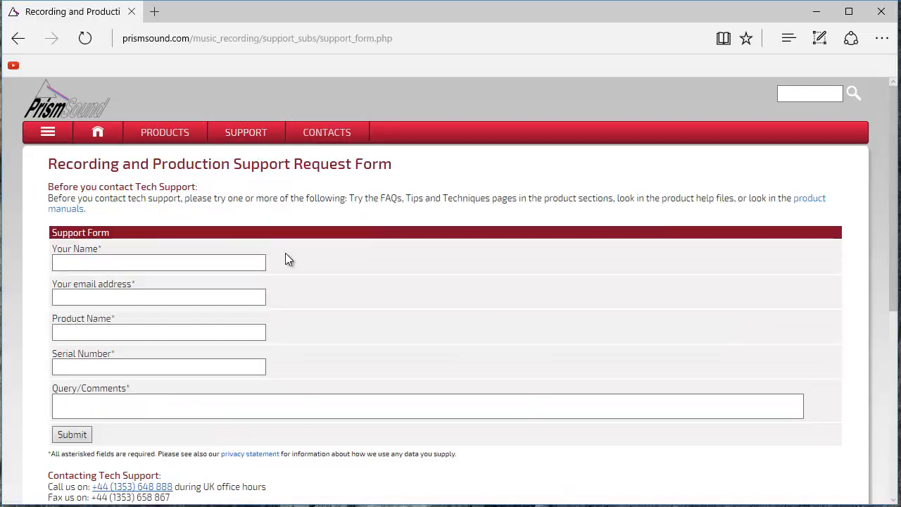